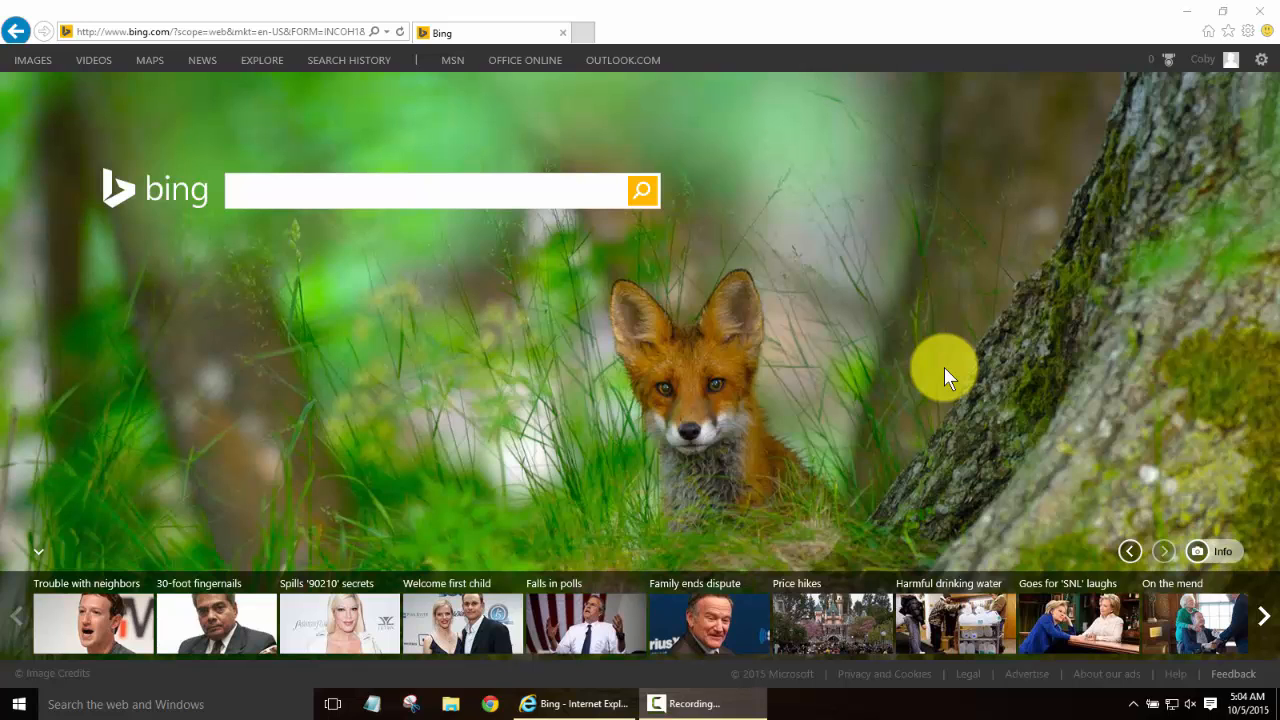
mouse_move(750, 412)
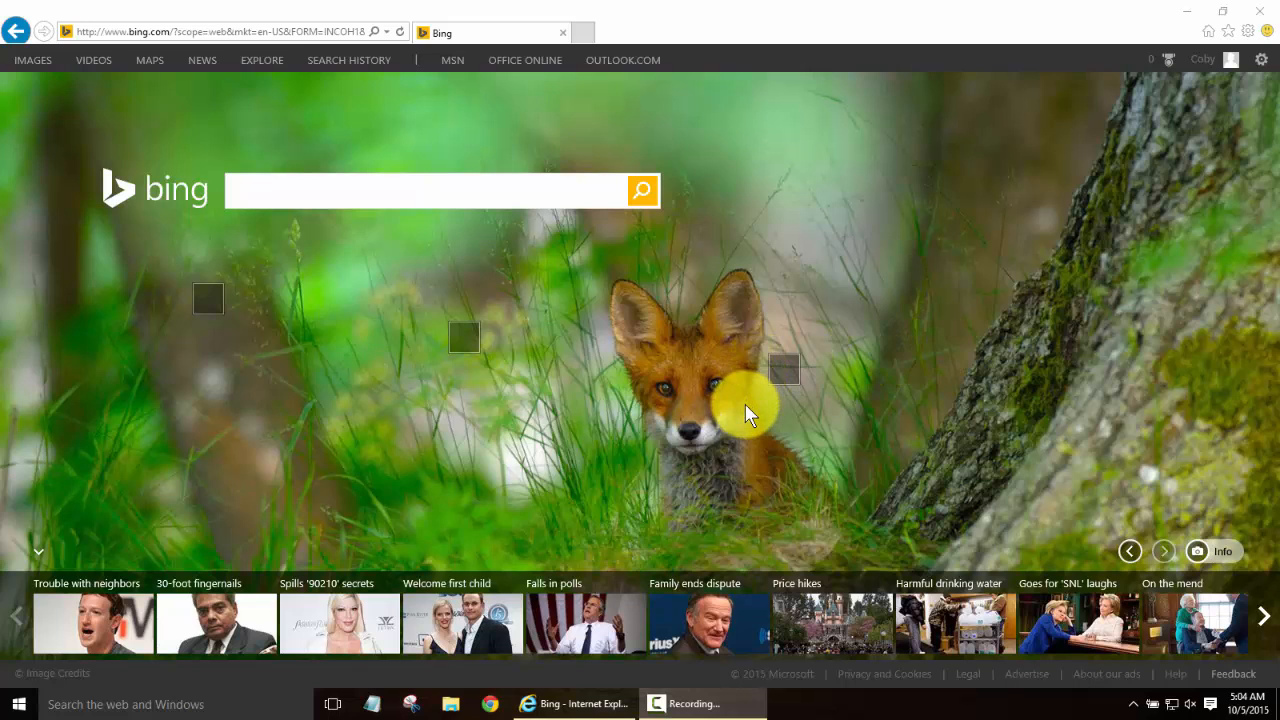
mouse_move(308, 588)
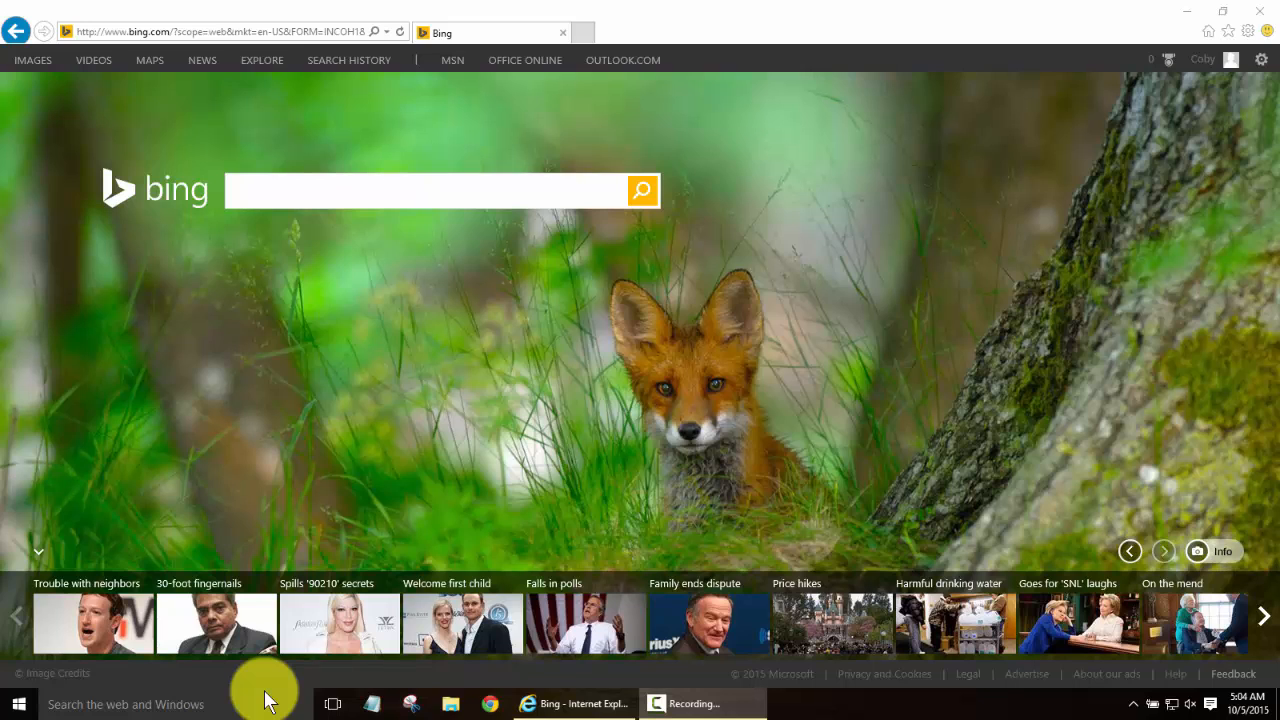
mouse_move(408, 430)
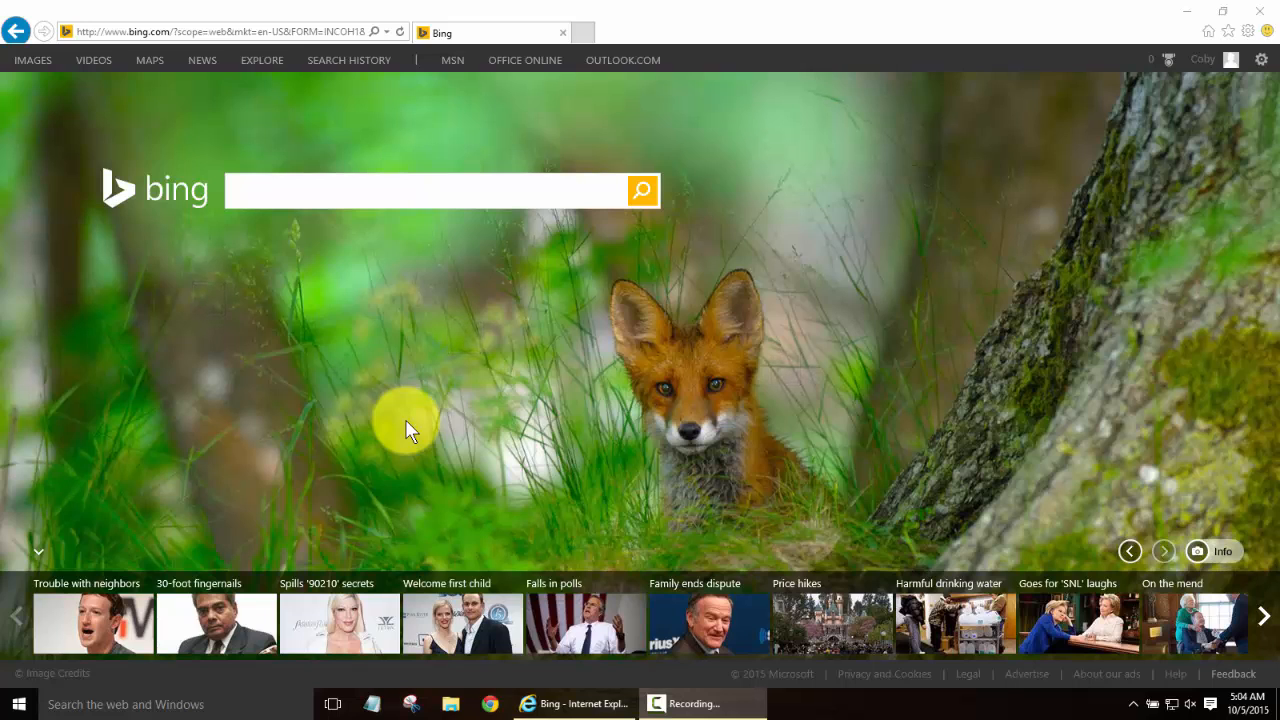
mouse_move(400, 410)
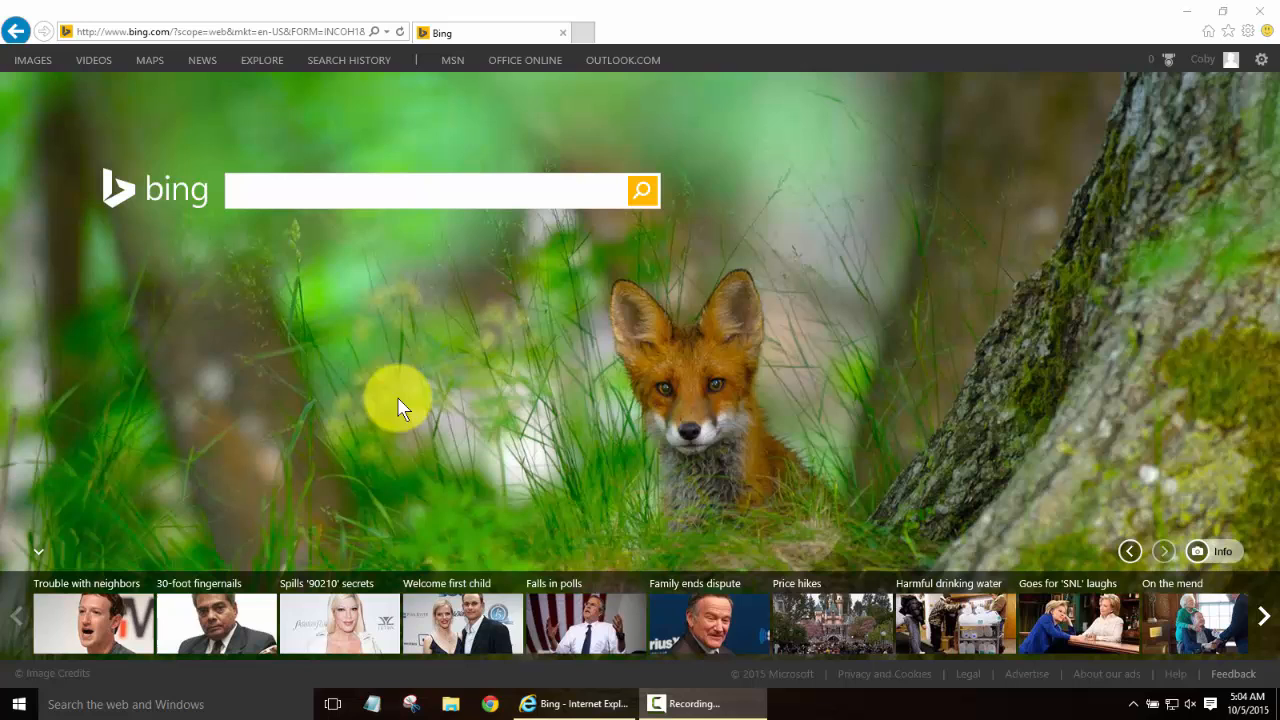
mouse_move(810, 28)
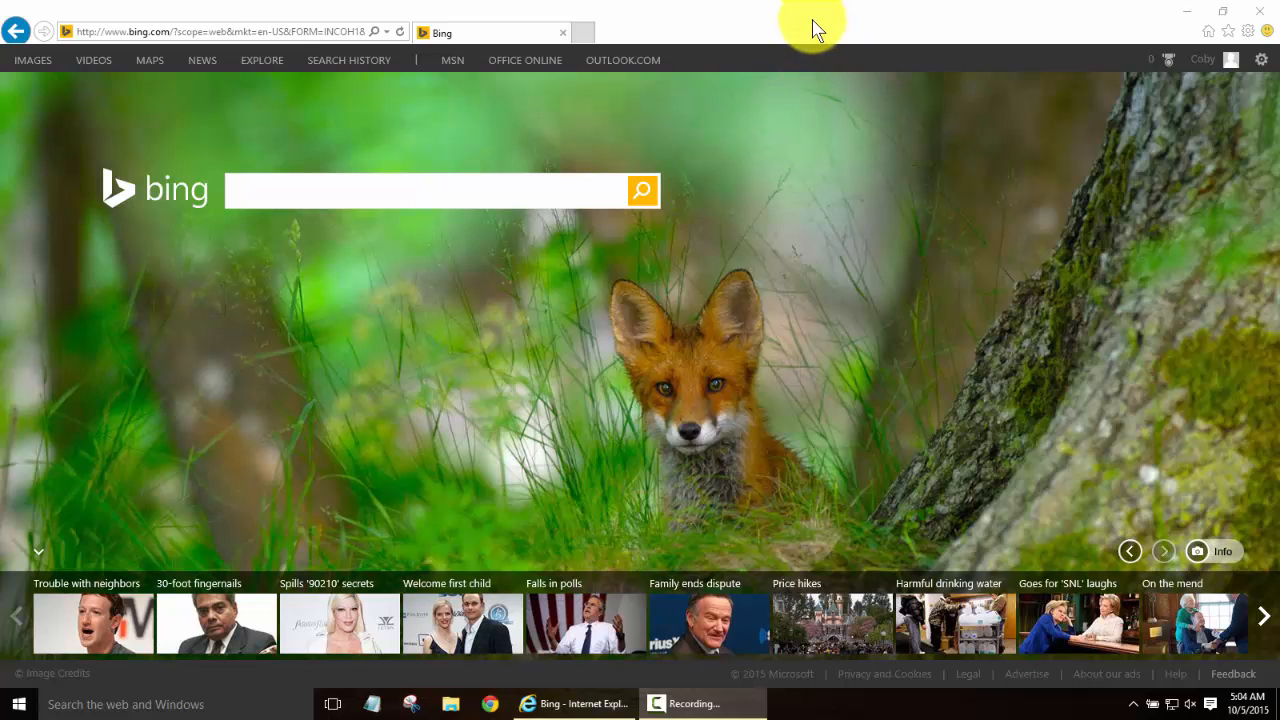
mouse_move(540, 50)
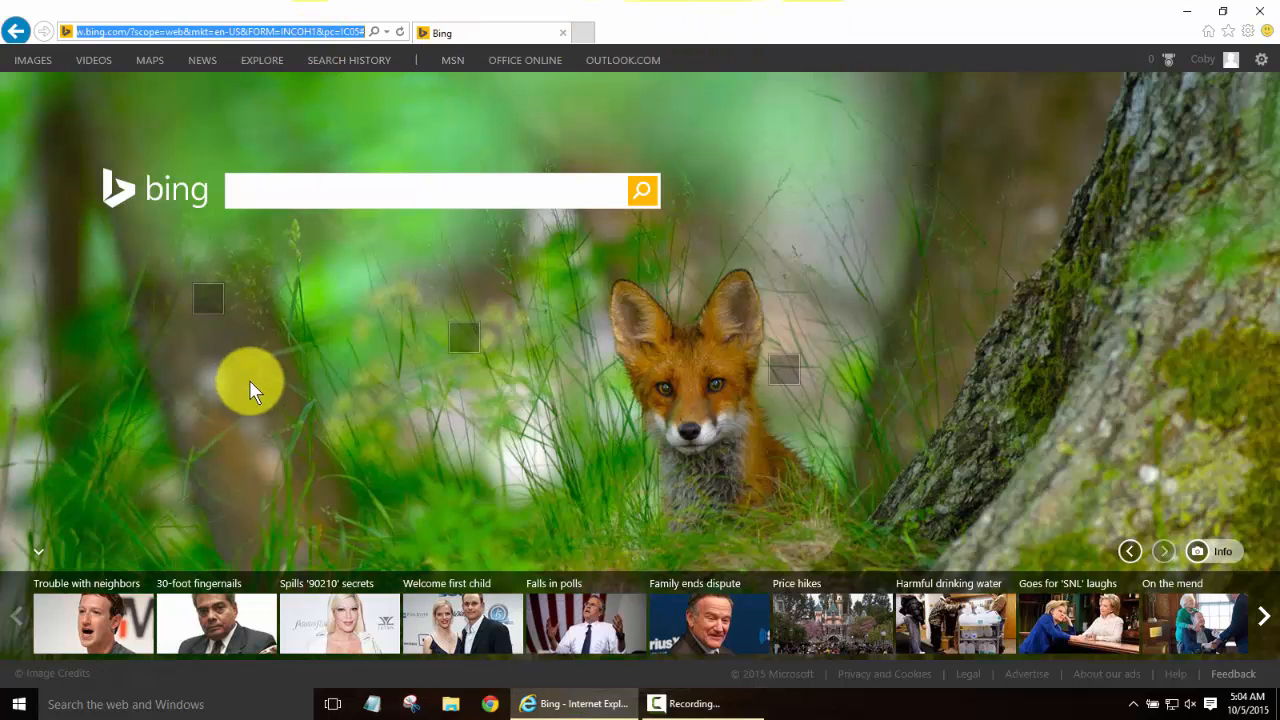
mouse_move(290, 458)
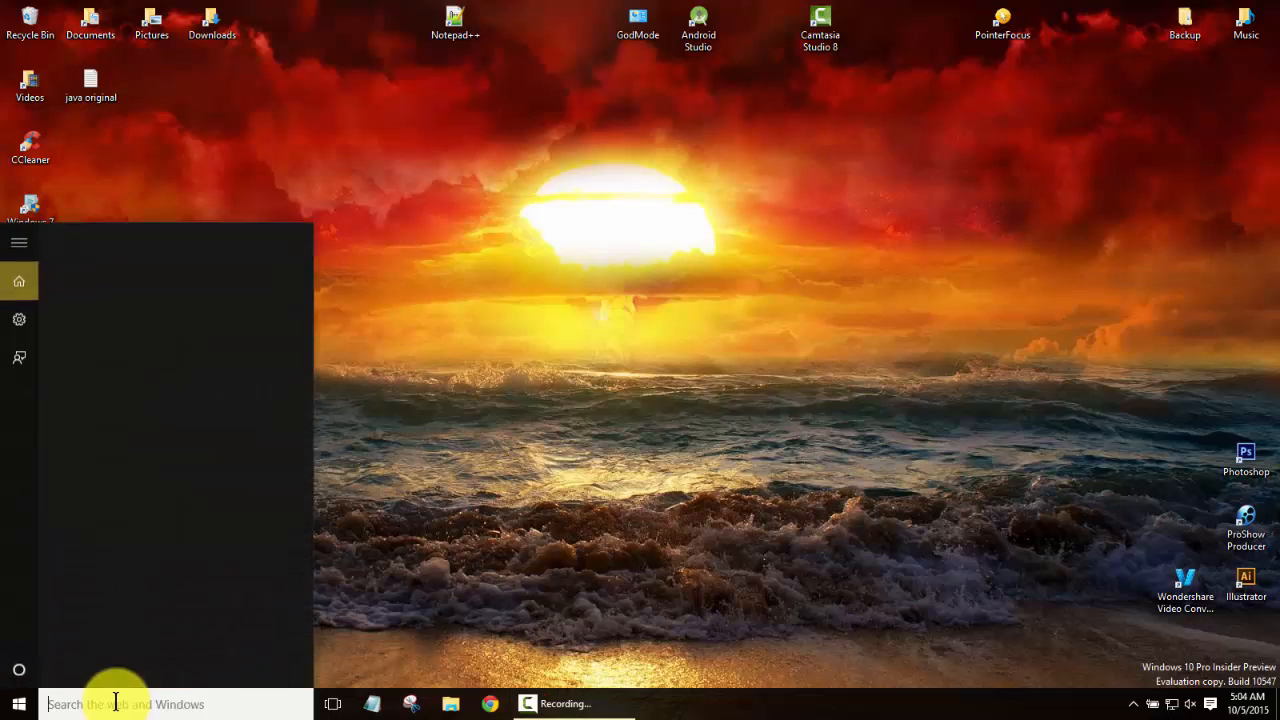
Search 'inte' in Start to surface and launch Internet Explorer
text(int)
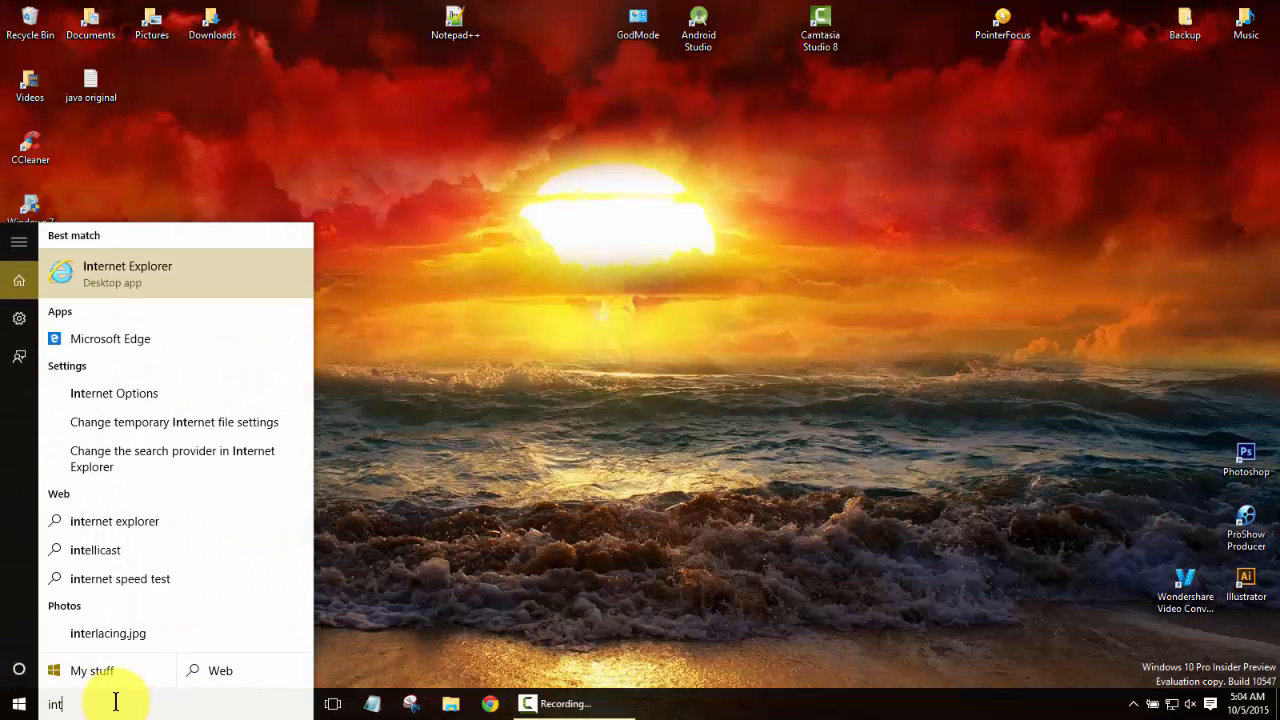
text(e)
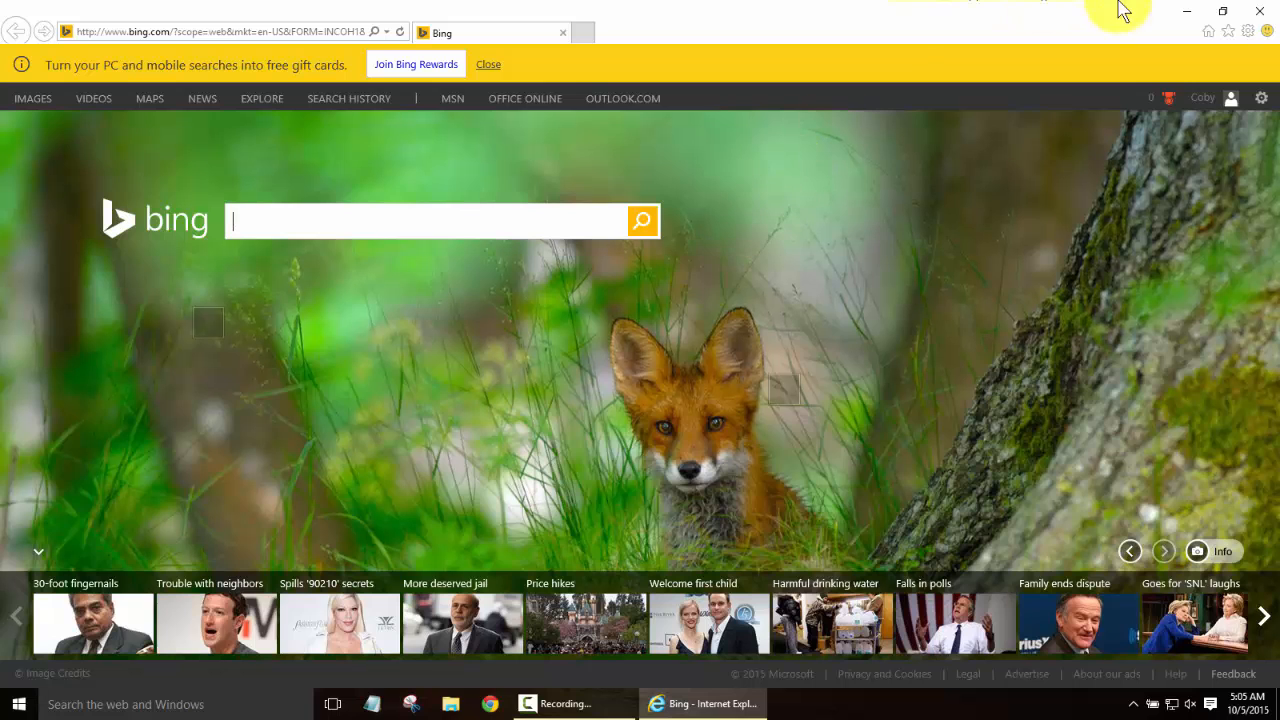
mouse_move(1258, 18)
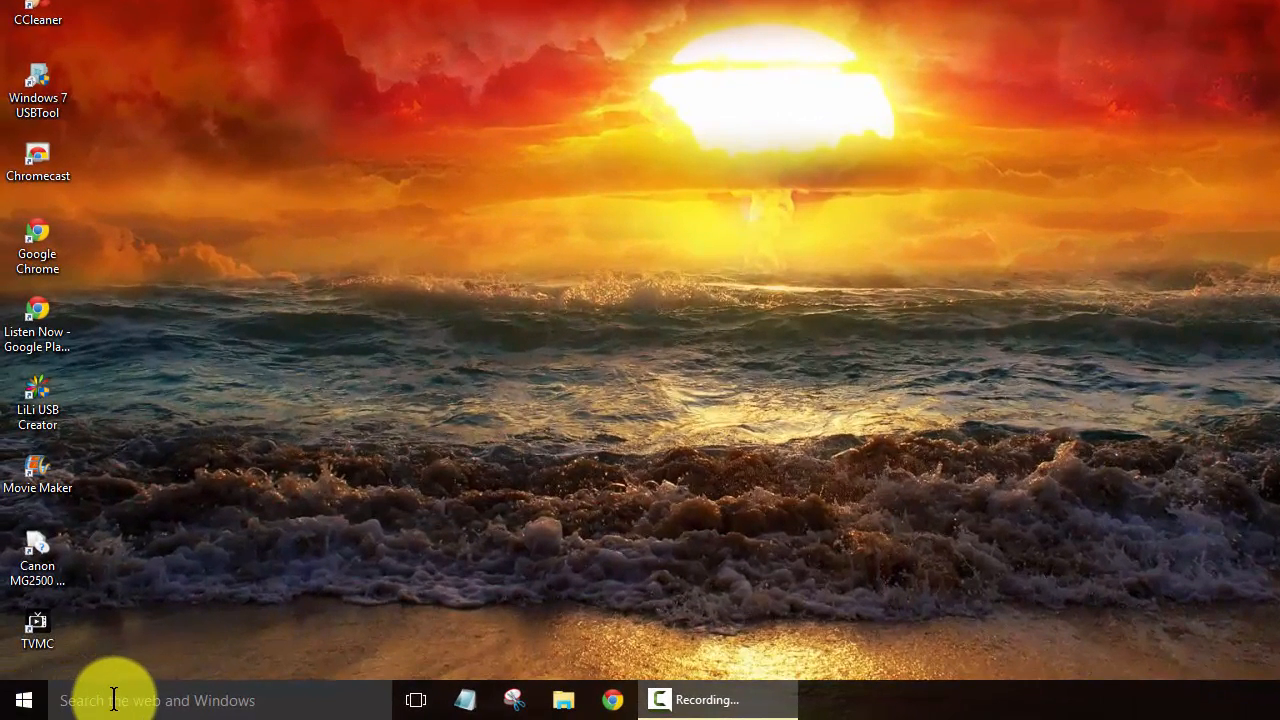
Search 'inter' and pin the Internet Explorer result to Start from its context menu
click(150, 700)
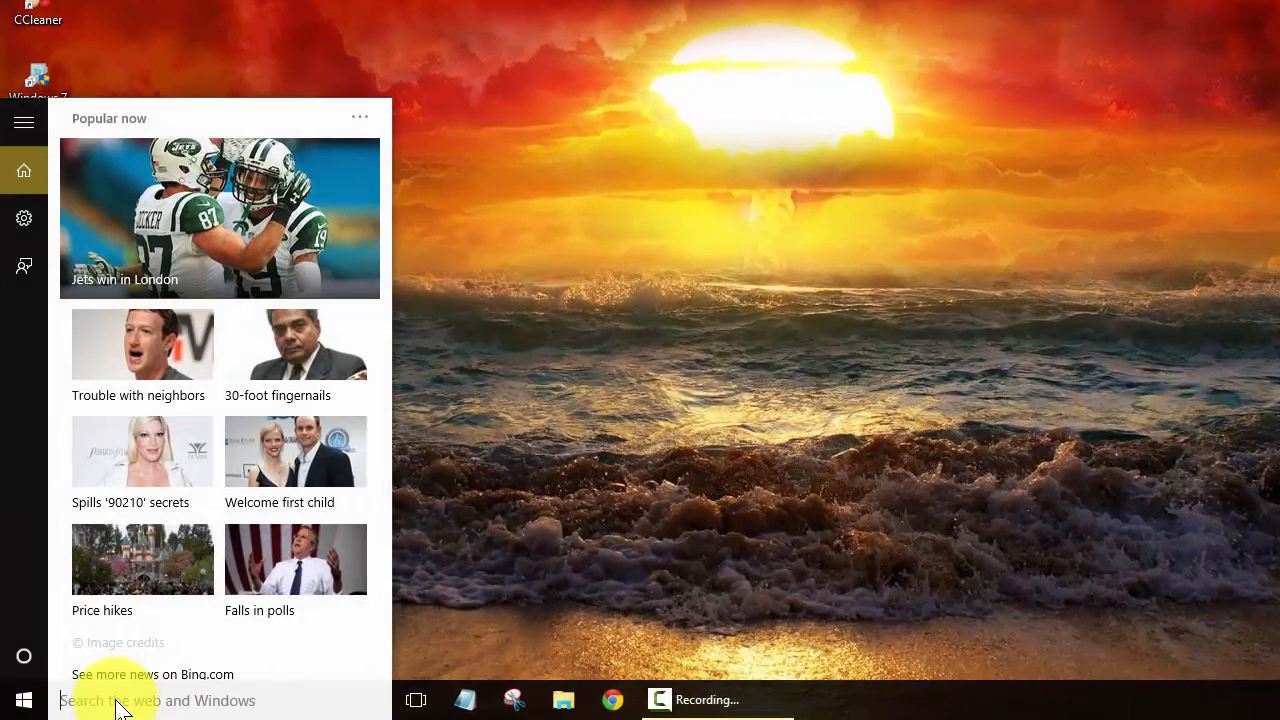
text(inter)
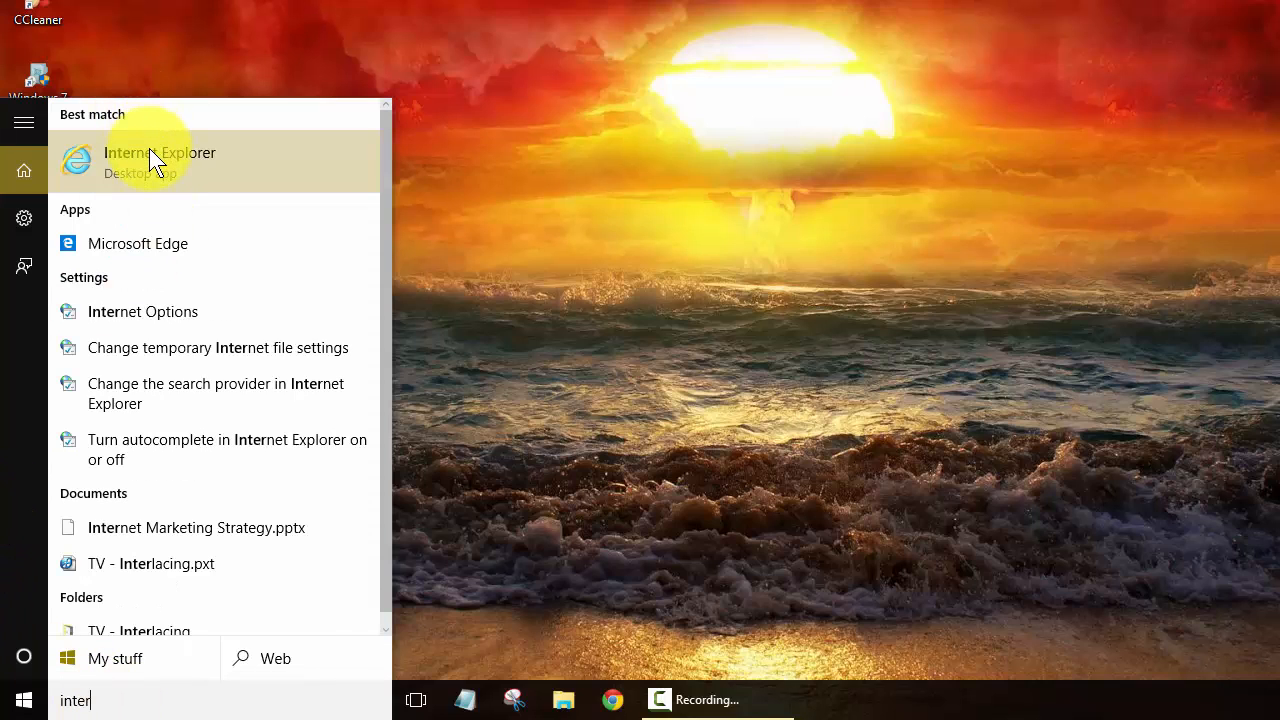
right_click(160, 162)
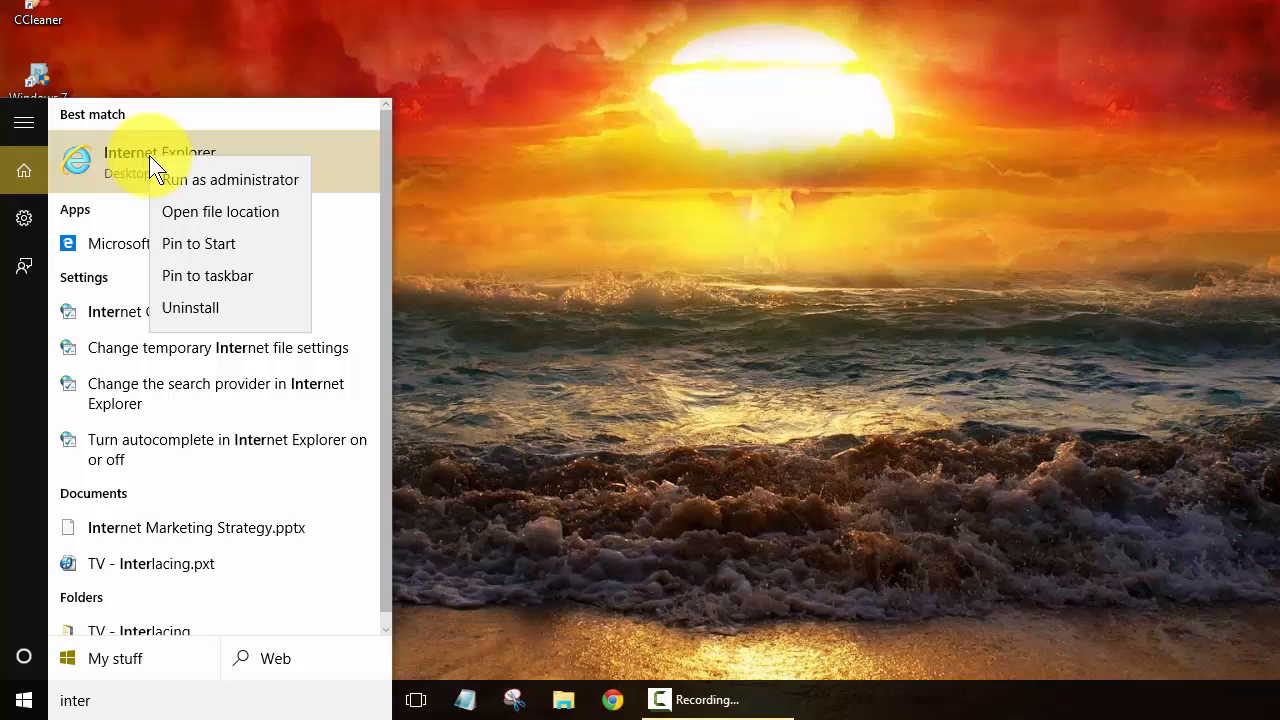
mouse_move(182, 244)
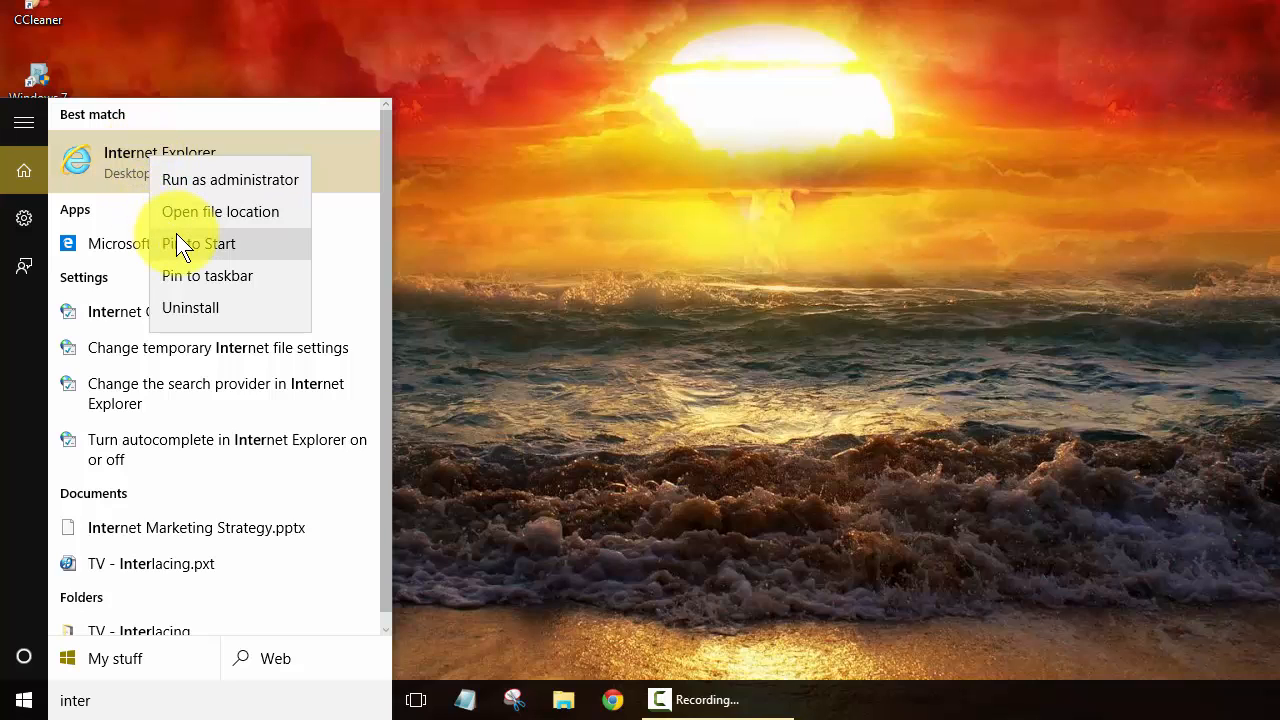
mouse_move(196, 250)
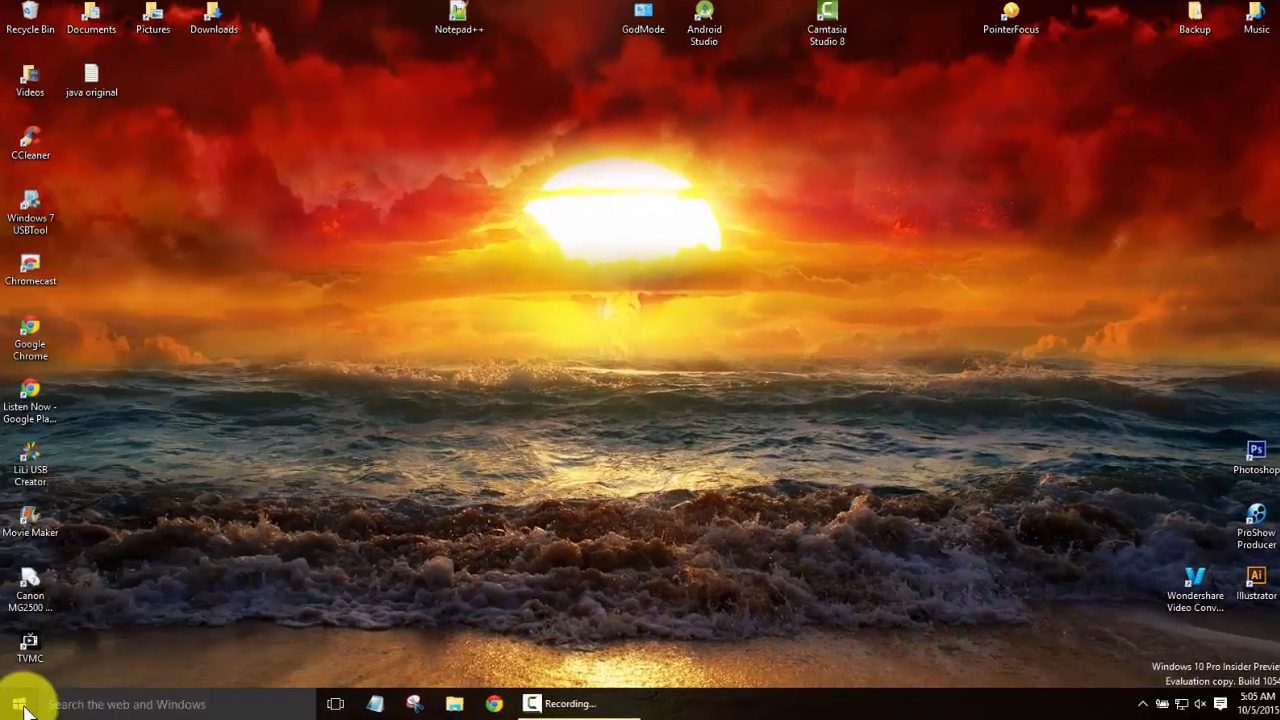
Check the Start tiles to confirm the new Internet Explorer tile at the bottom
click(18, 704)
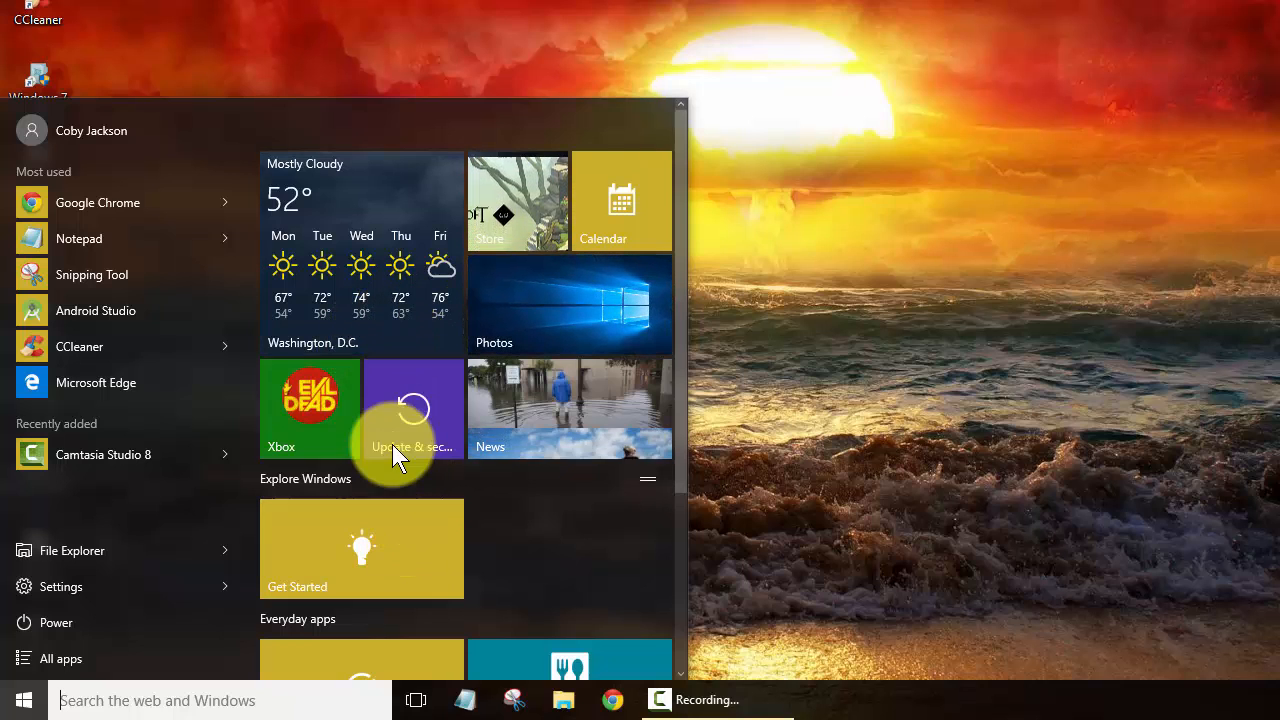
scroll(down, 3)
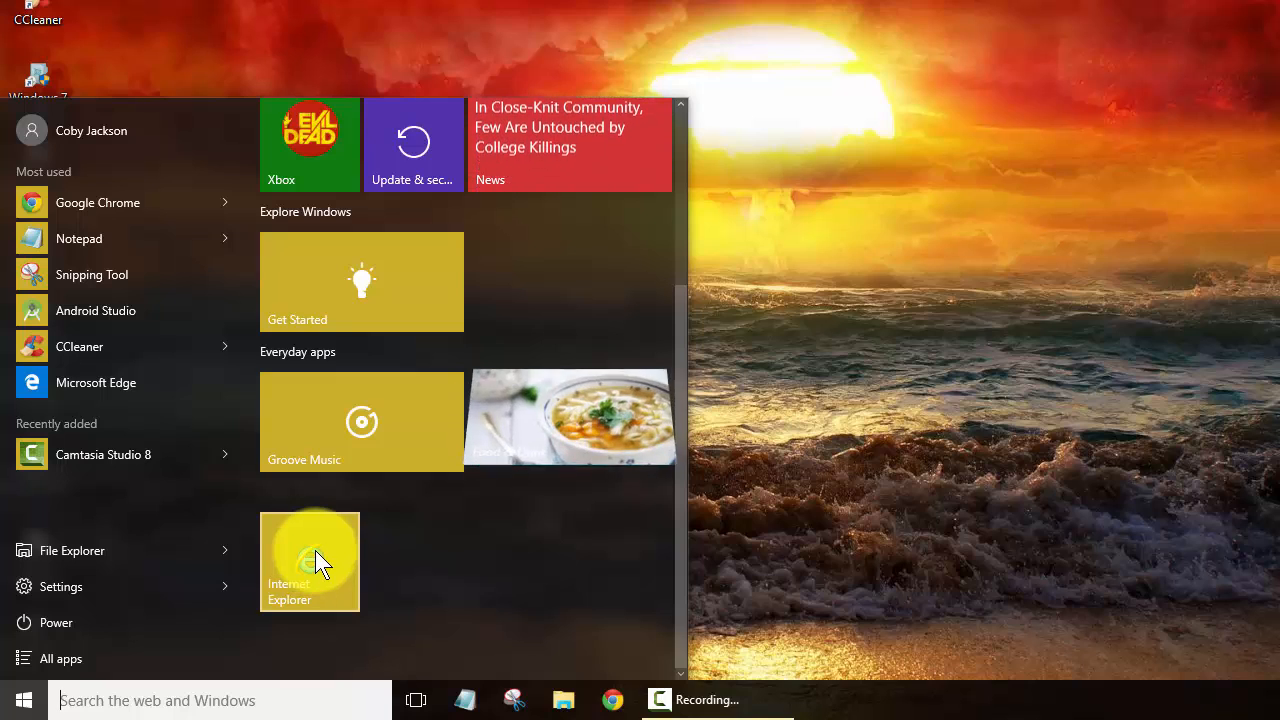
mouse_move(204, 520)
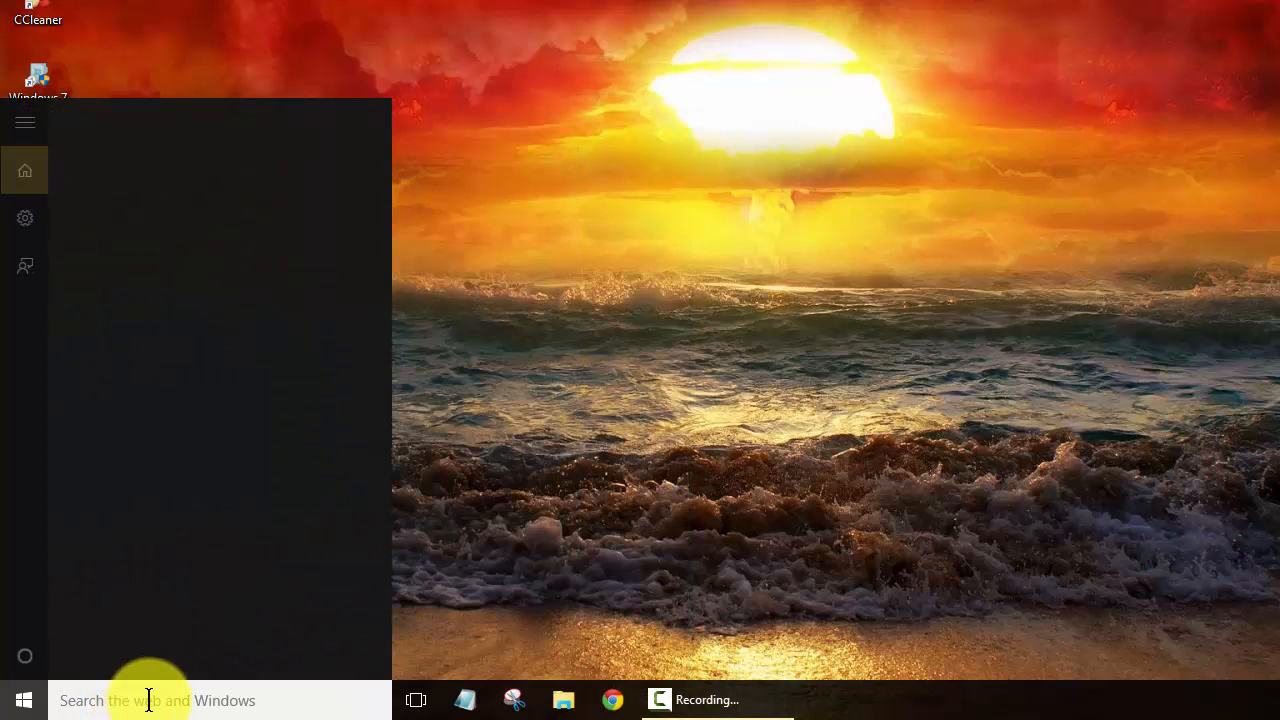
Search 'int', then drag the Internet Explorer tile from Start onto the desktop as a shortcut
text(int)
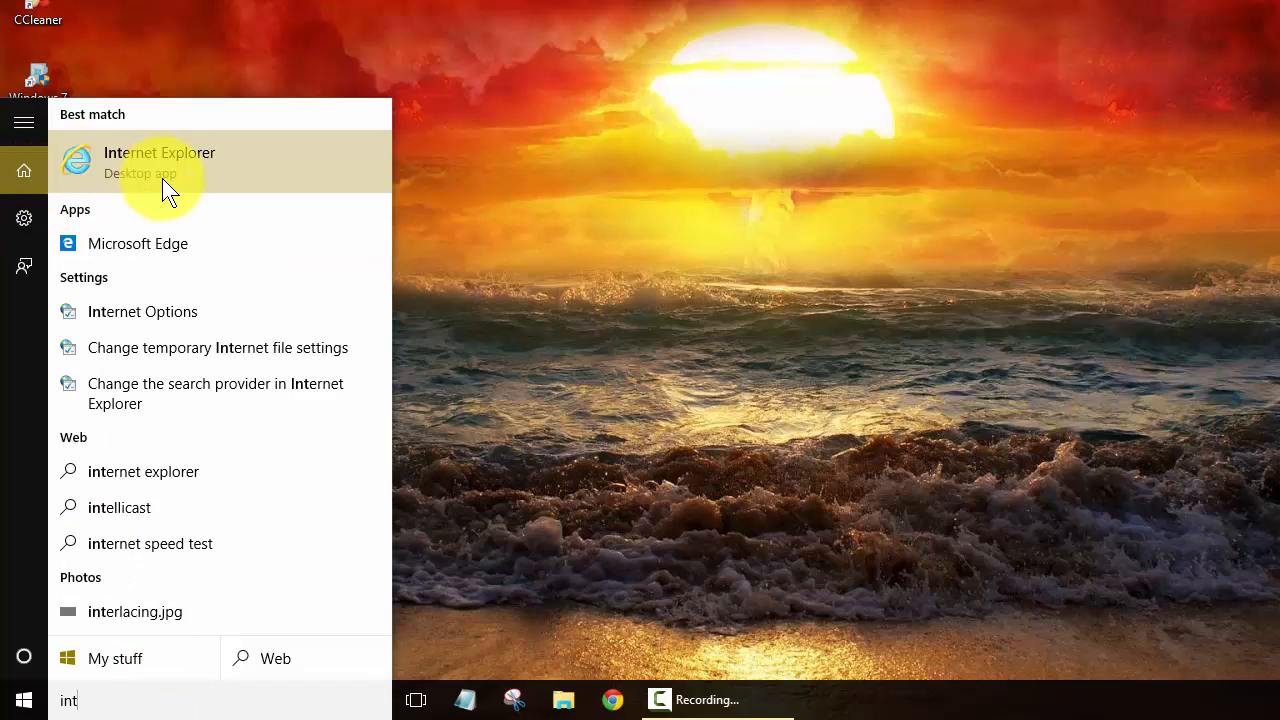
mouse_move(330, 330)
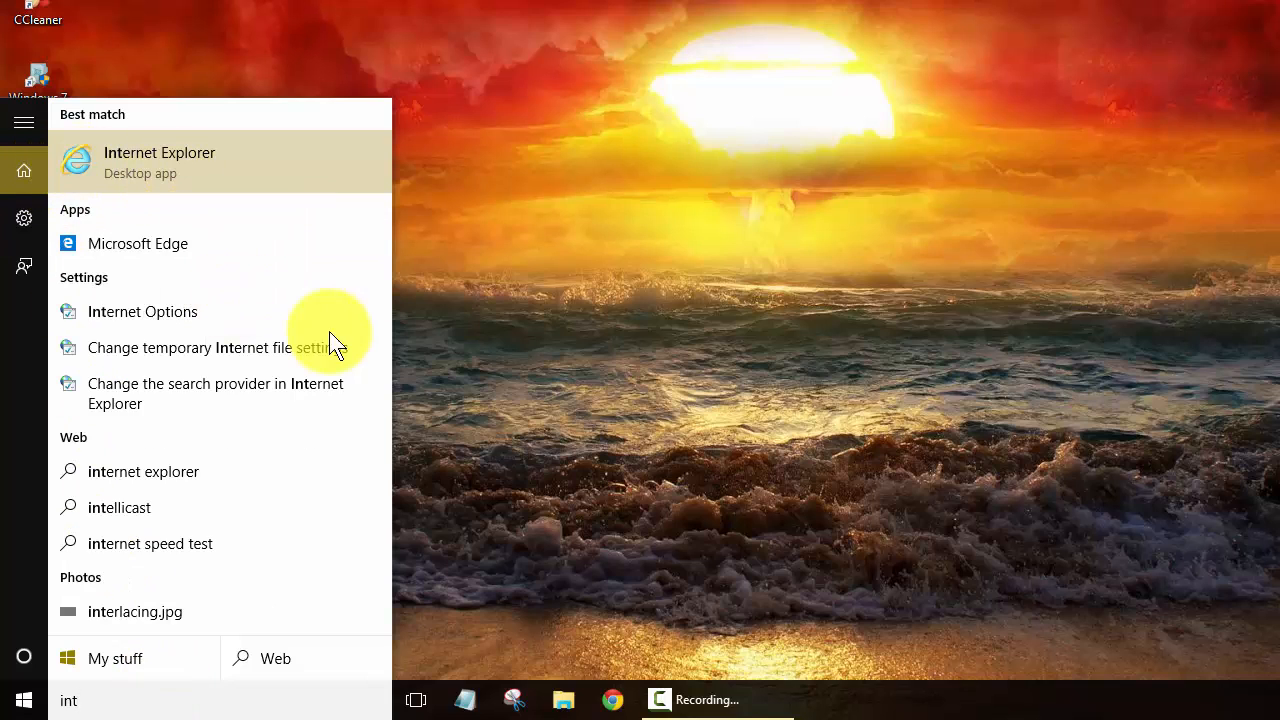
mouse_move(836, 690)
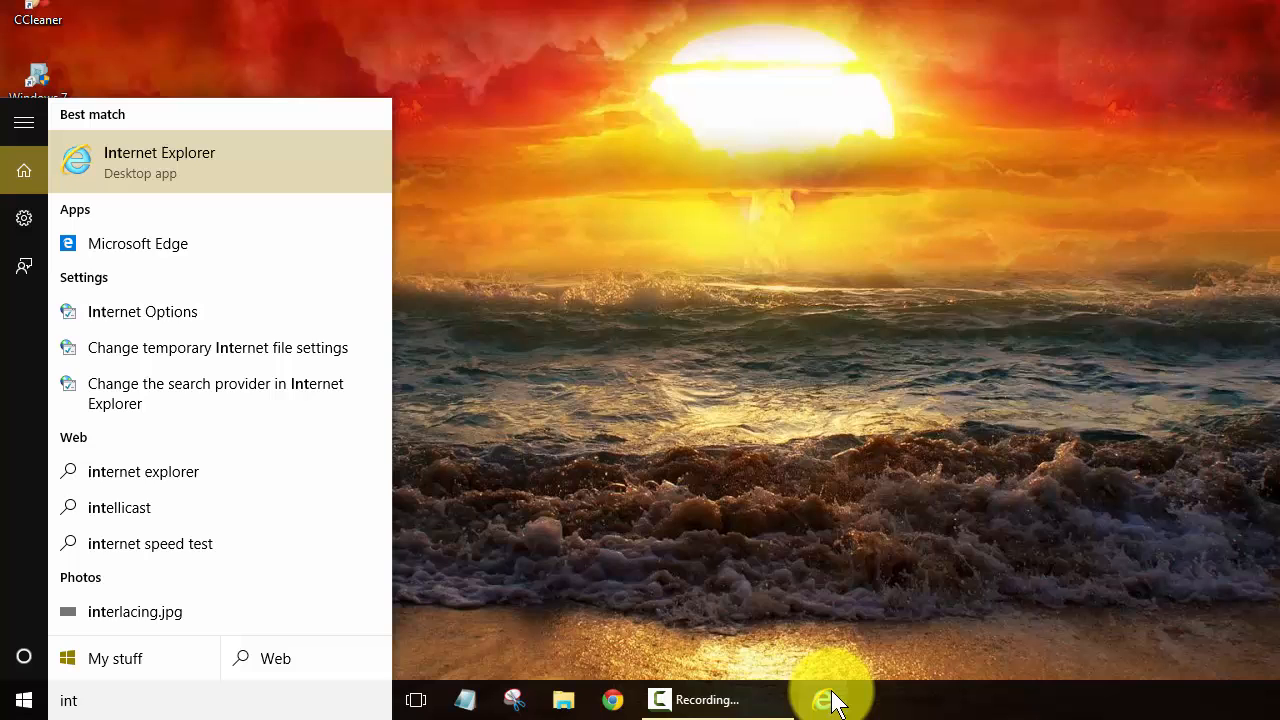
click(830, 700)
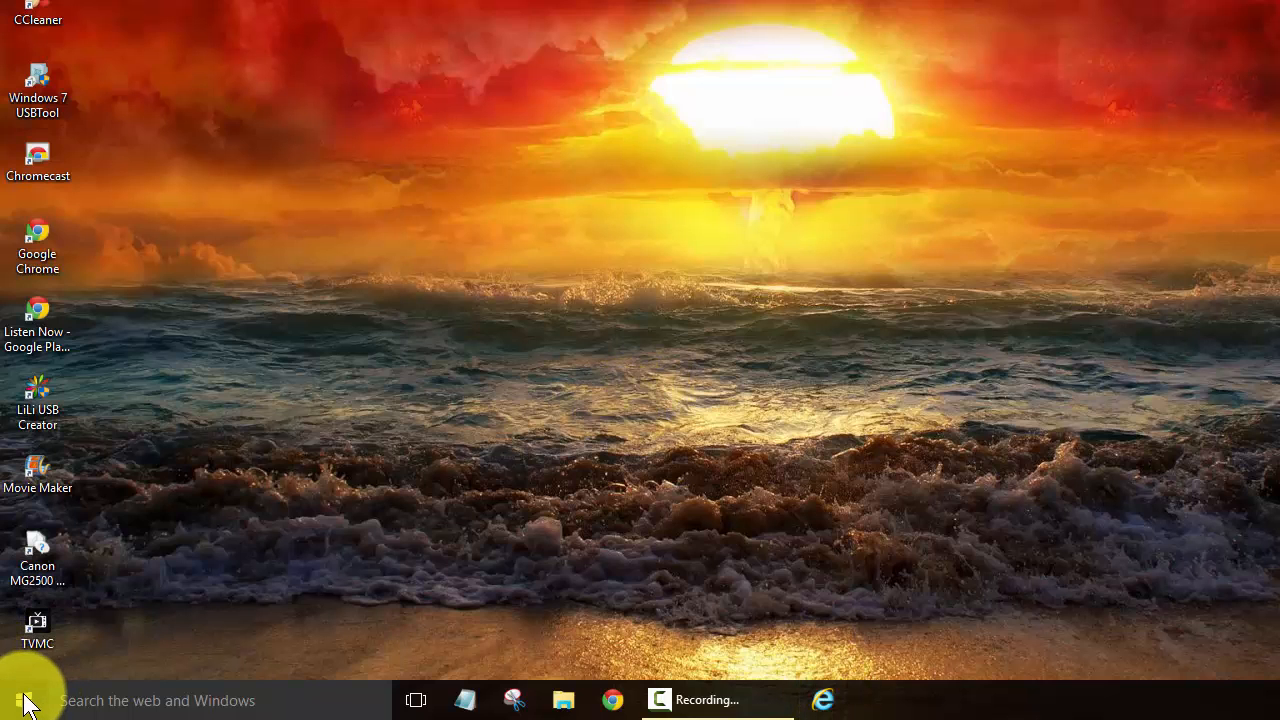
click(22, 700)
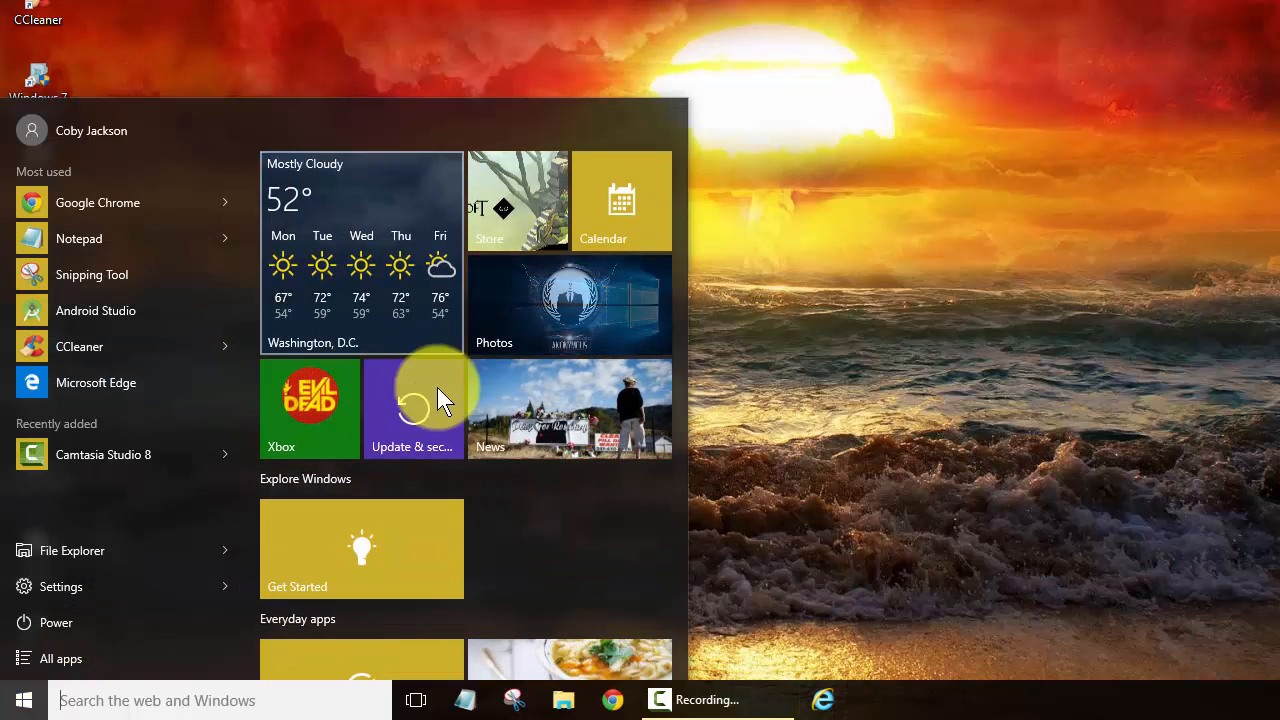
scroll(down, 3)
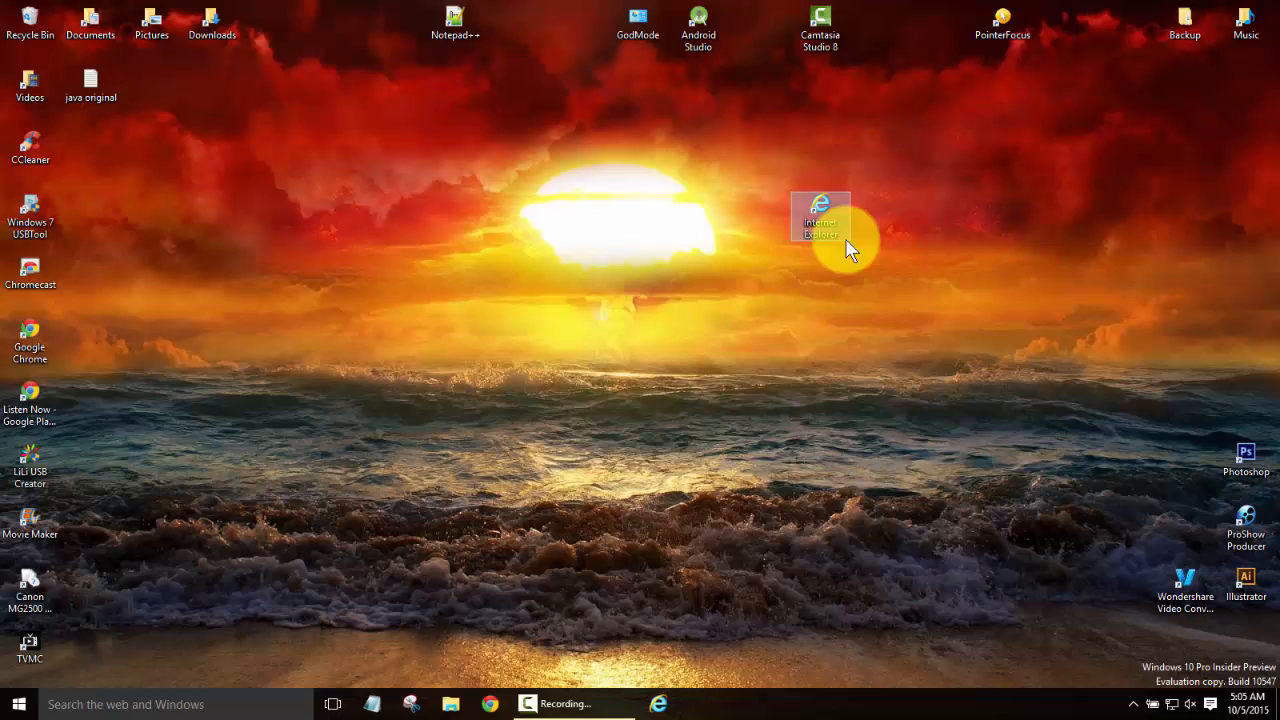
mouse_move(756, 240)
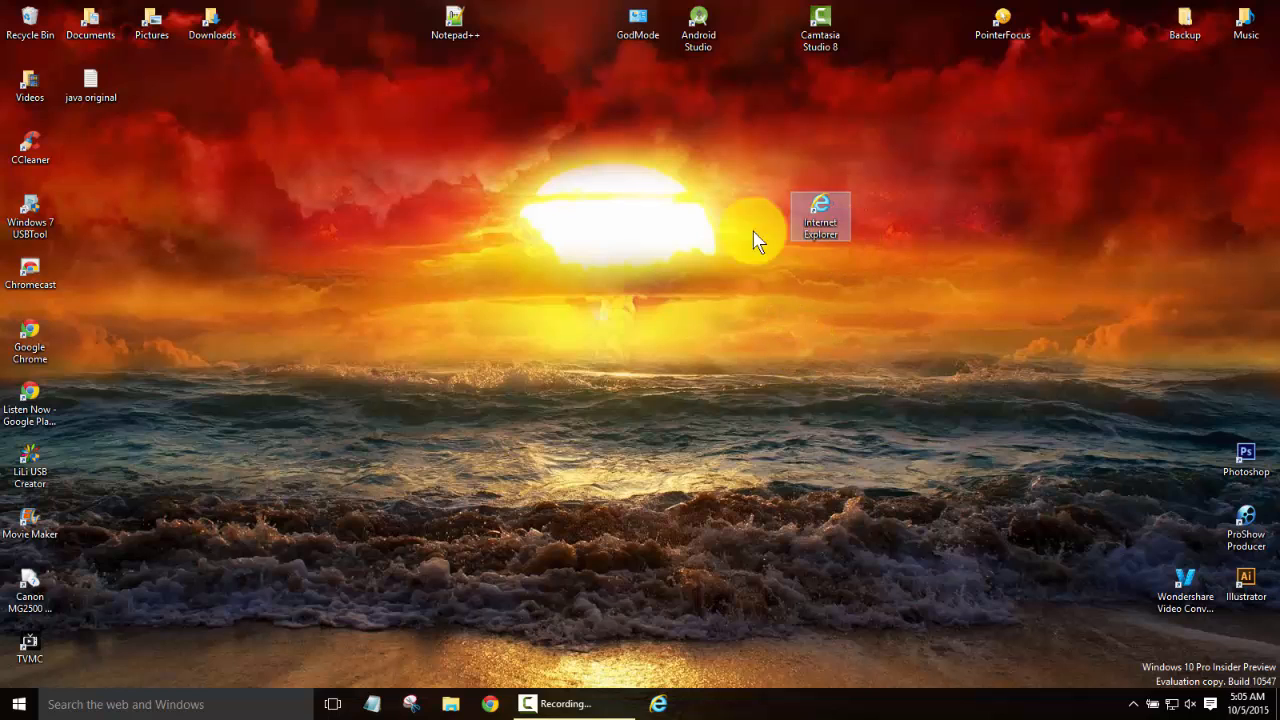
mouse_move(256, 464)
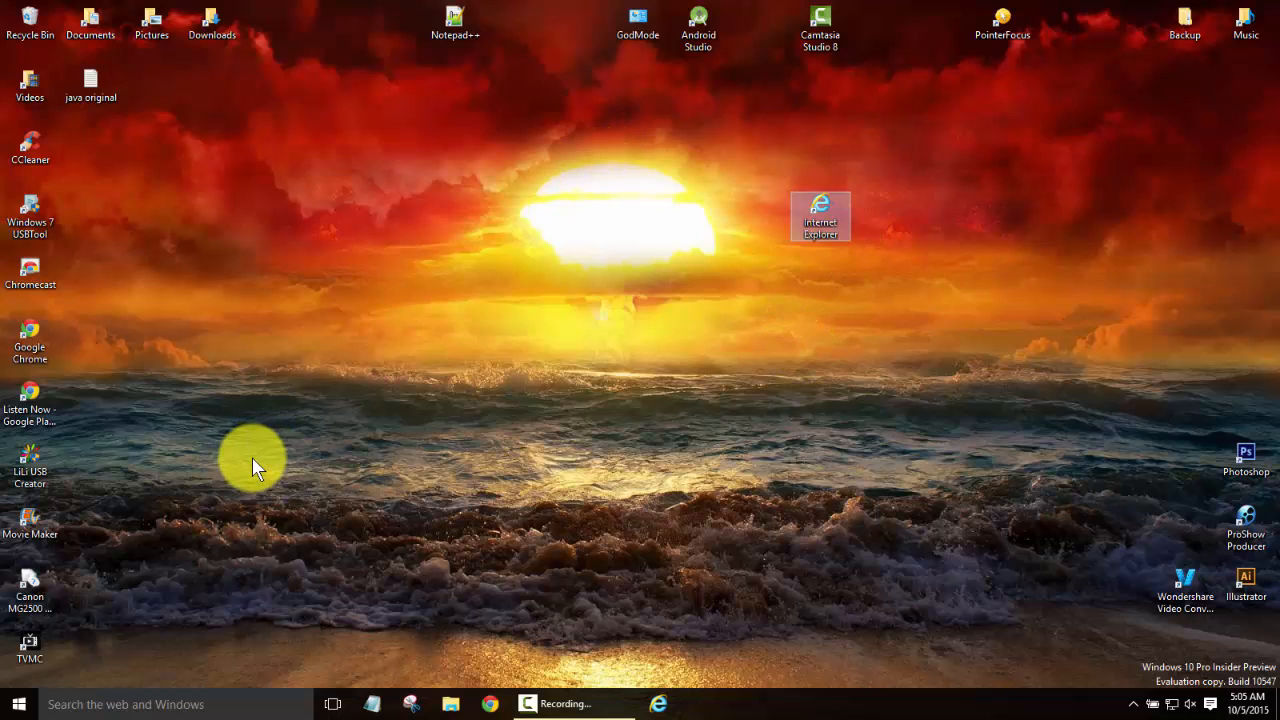
mouse_move(118, 562)
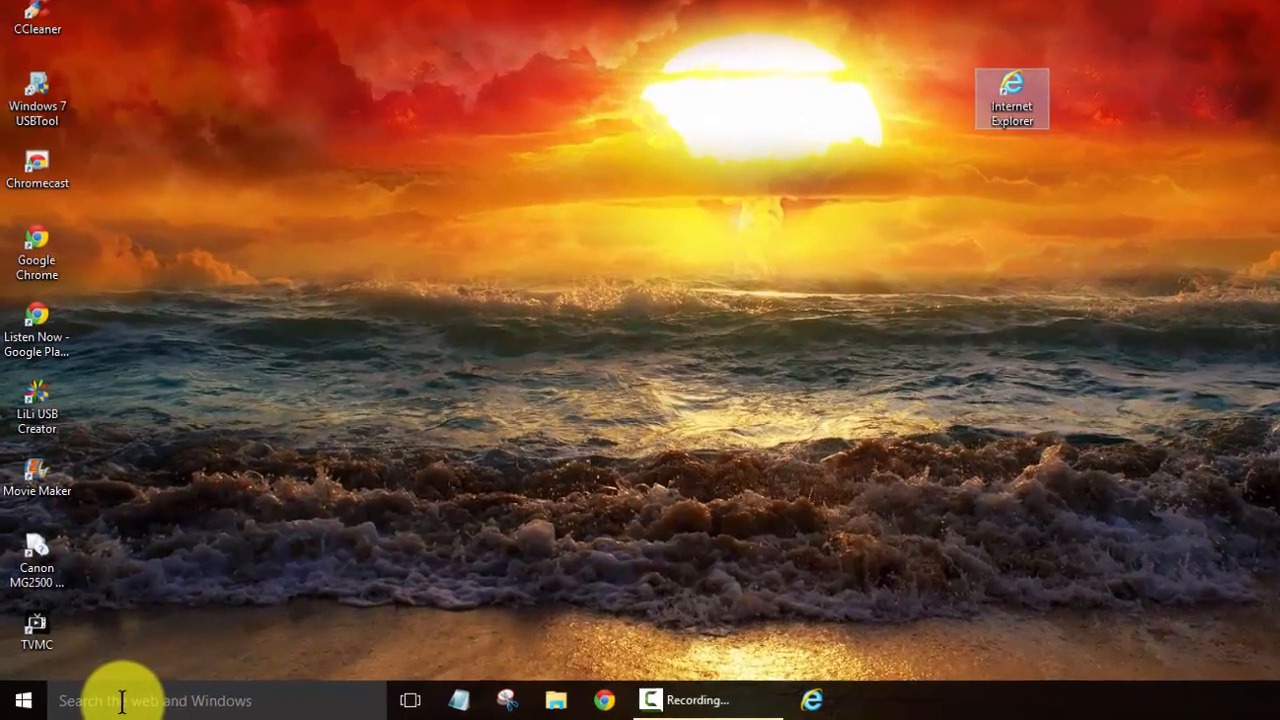
Search 'defa' and open the Default Programs settings page
click(150, 700)
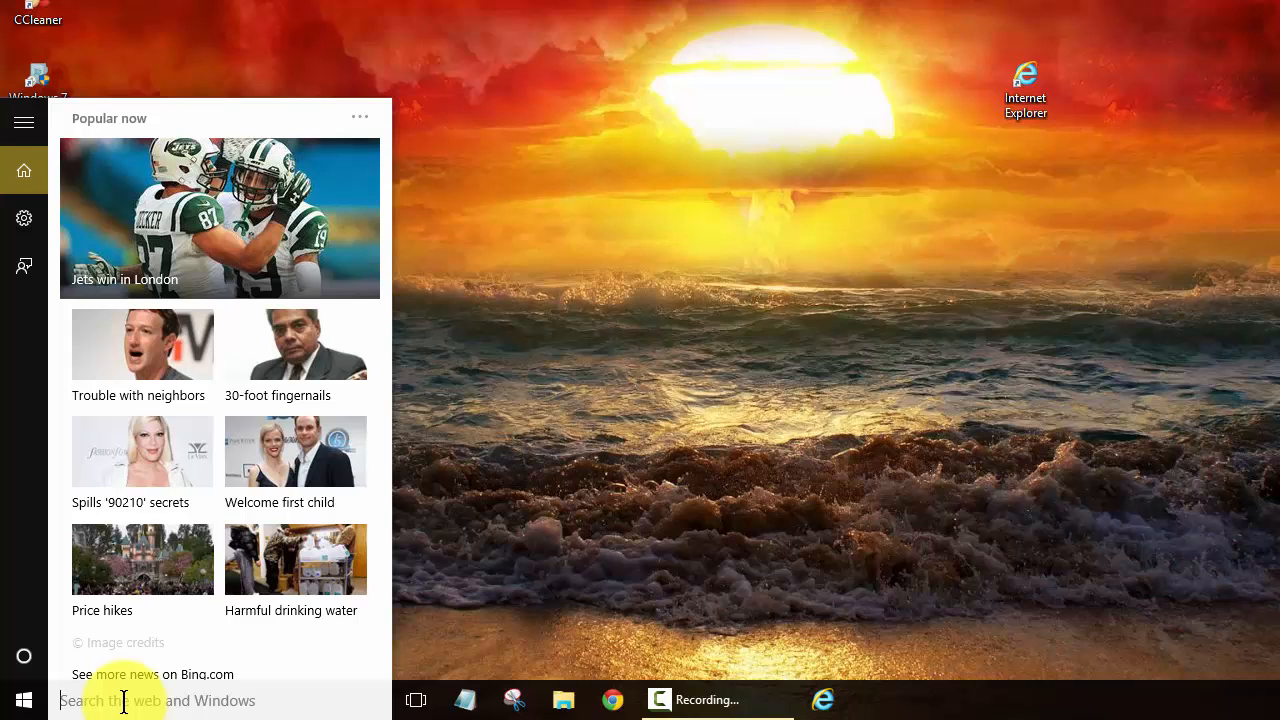
text(de)
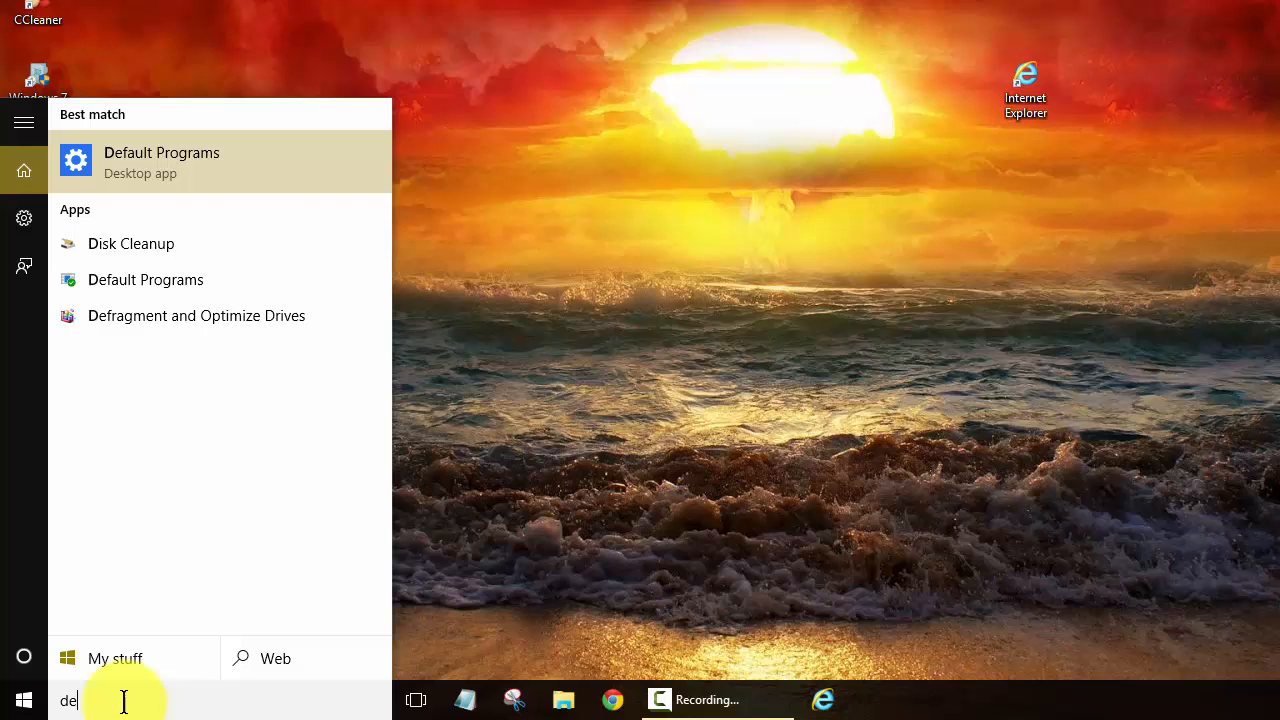
text(fa)
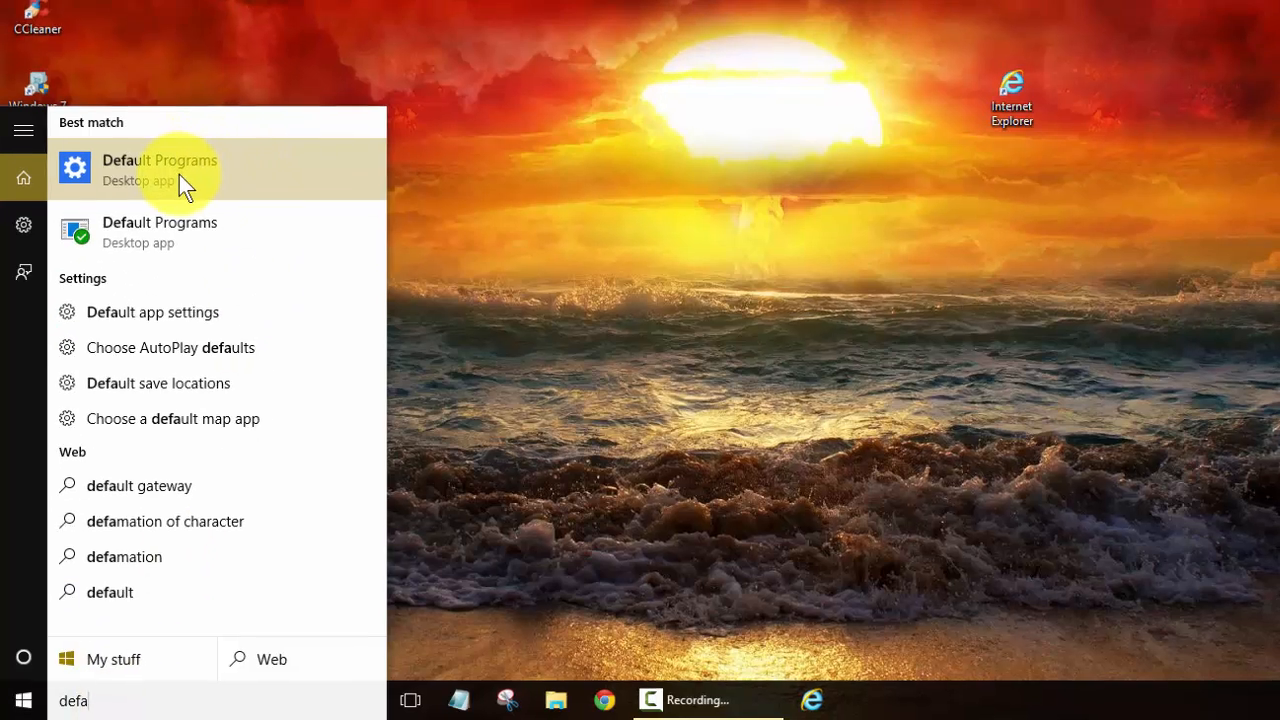
click(152, 312)
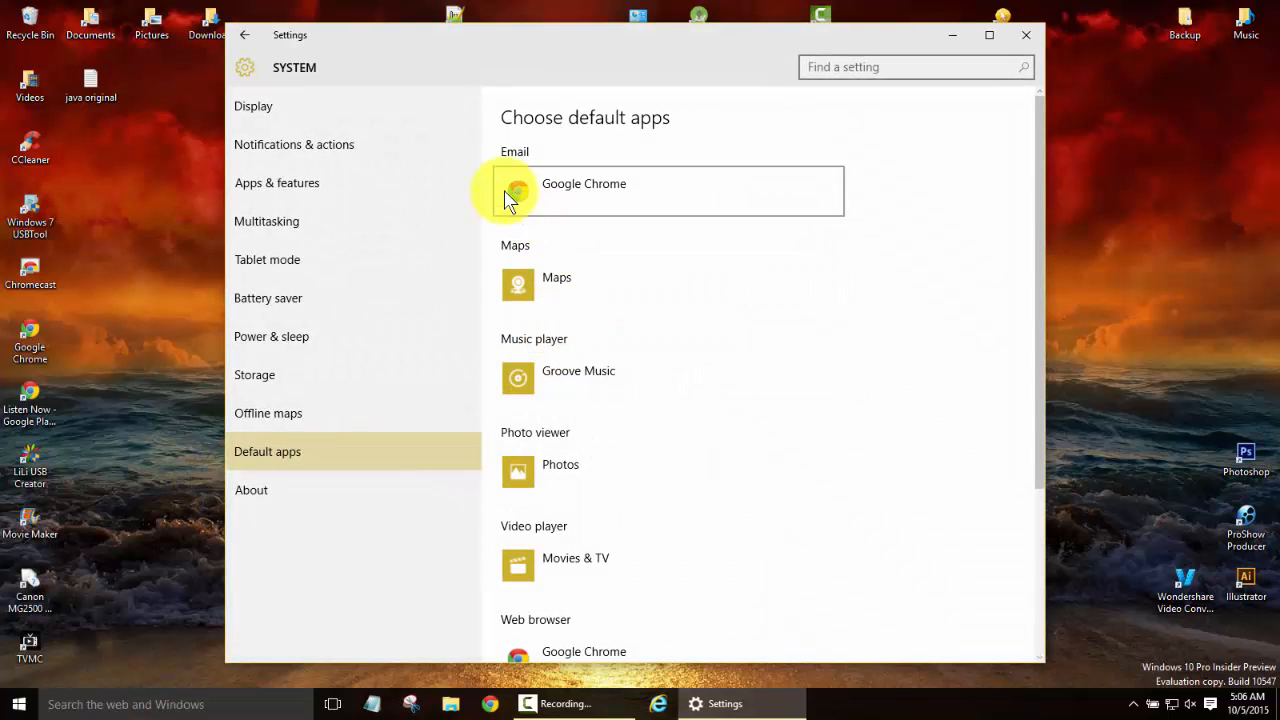
mouse_move(672, 444)
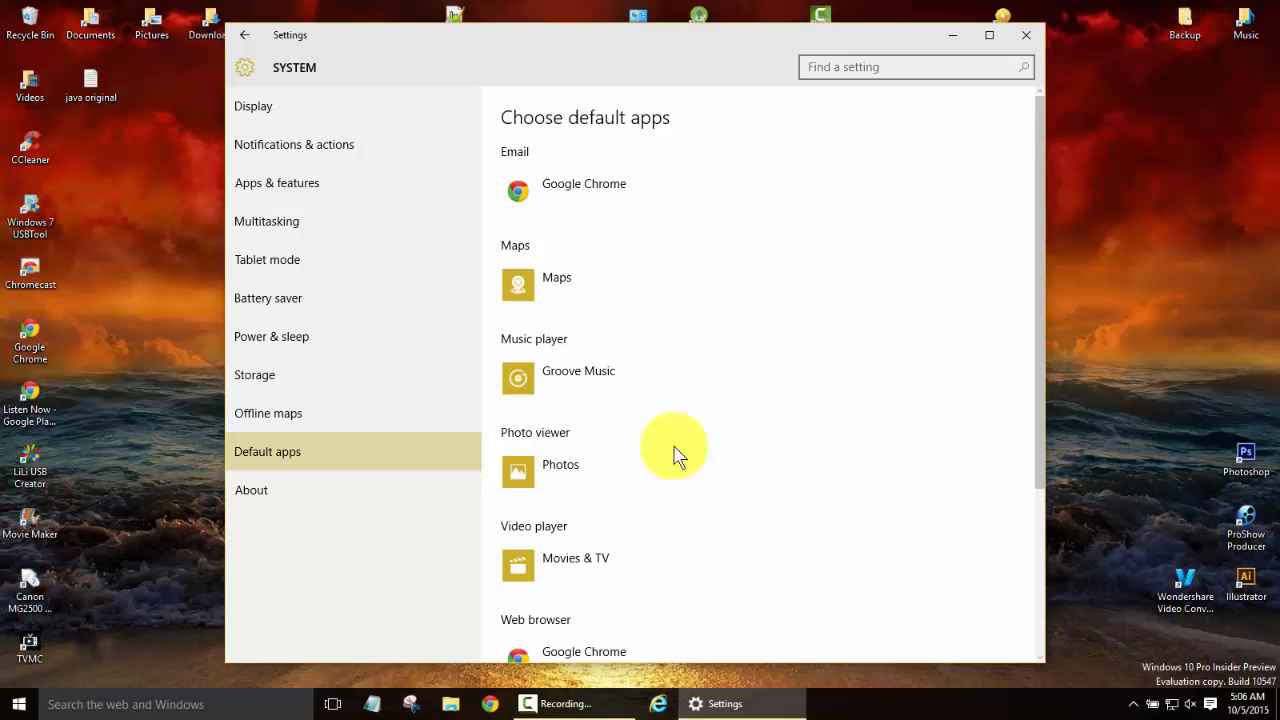
Replace Google Chrome with Internet Explorer as the default web browser
scroll(down, 3)
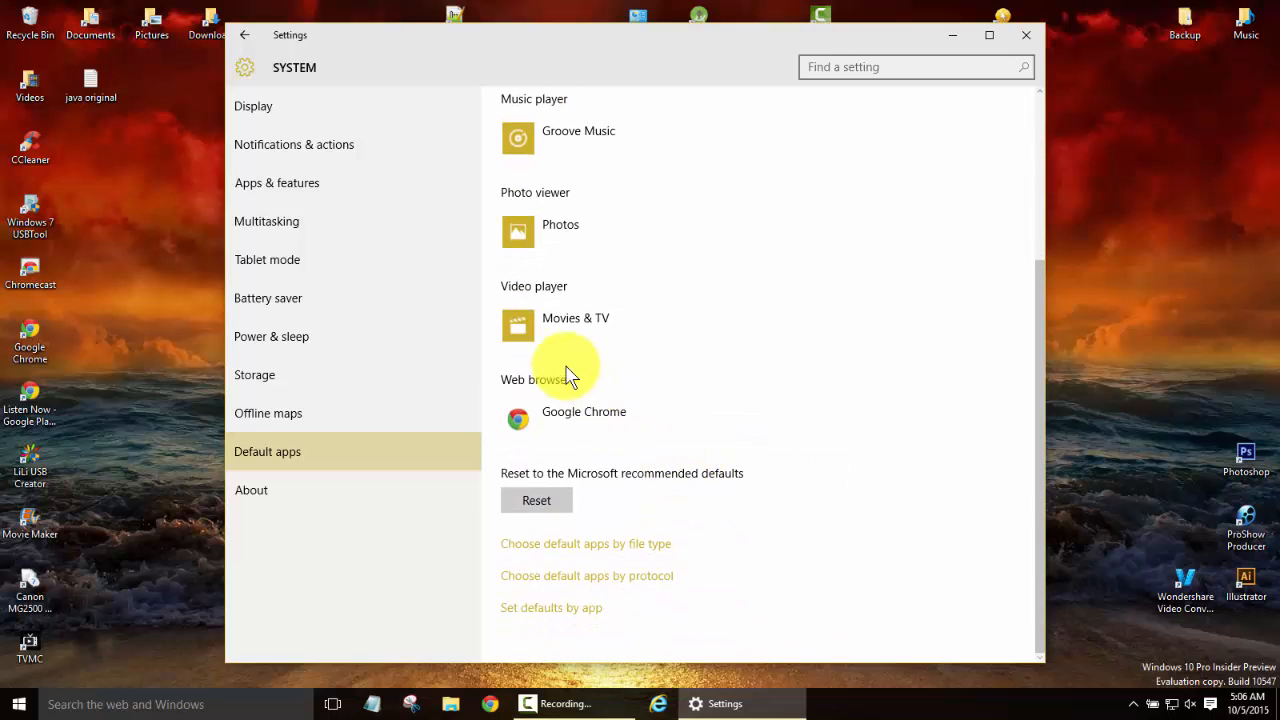
click(584, 412)
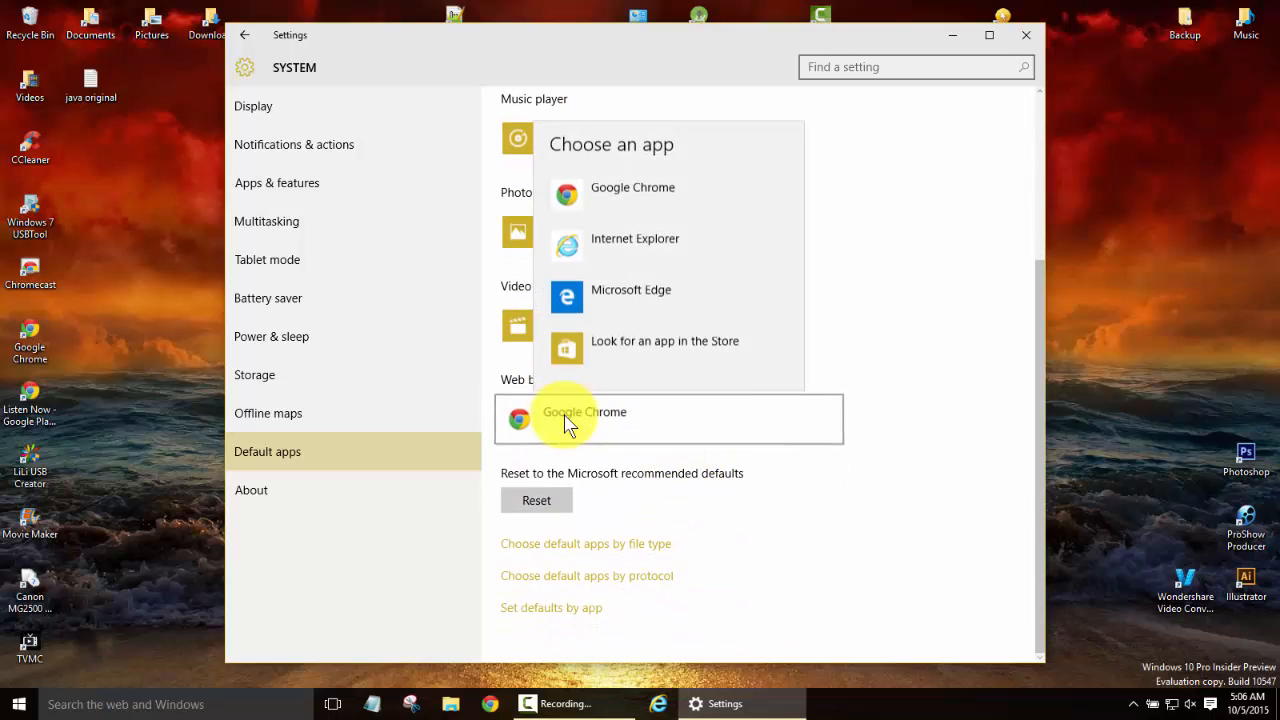
mouse_move(624, 244)
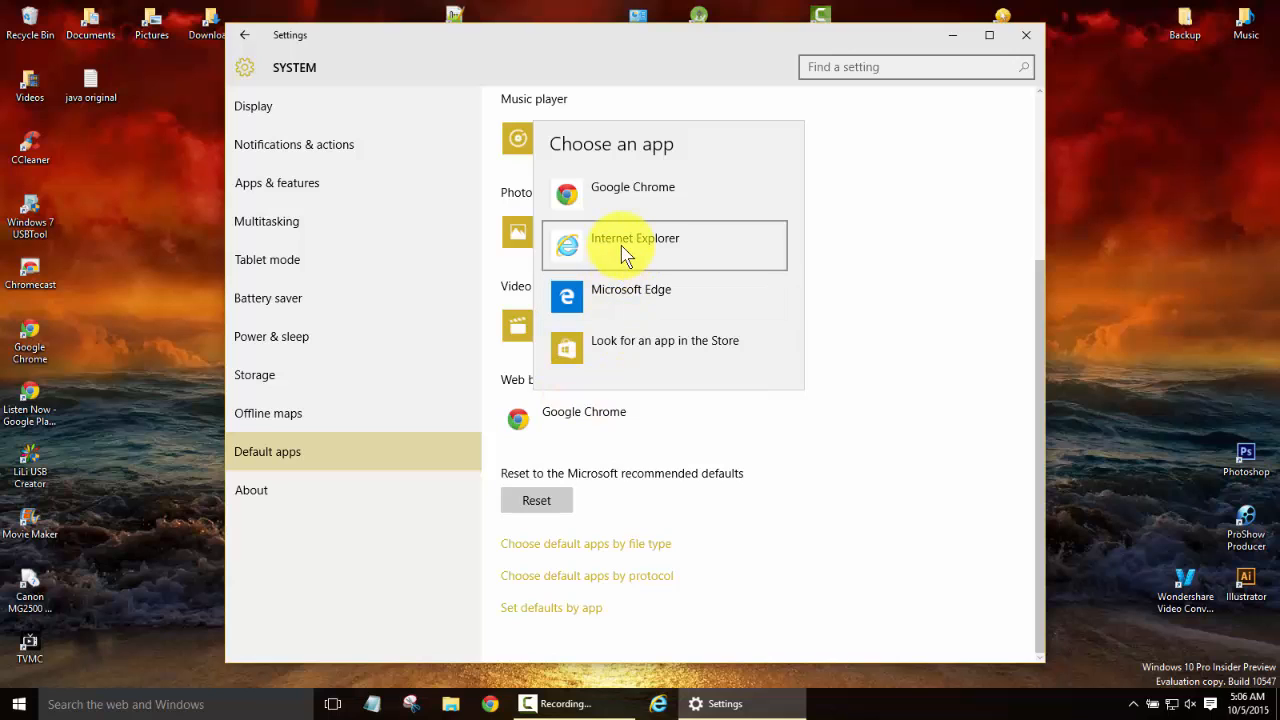
click(636, 238)
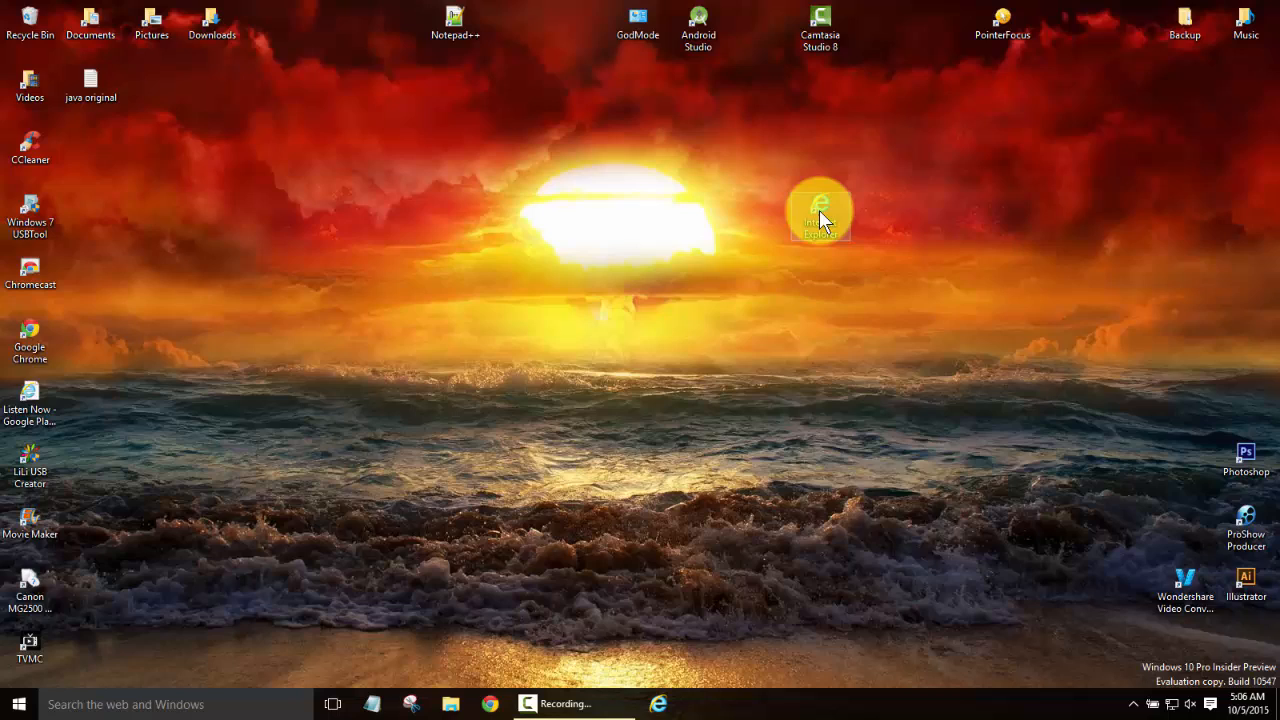
double_click(820, 210)
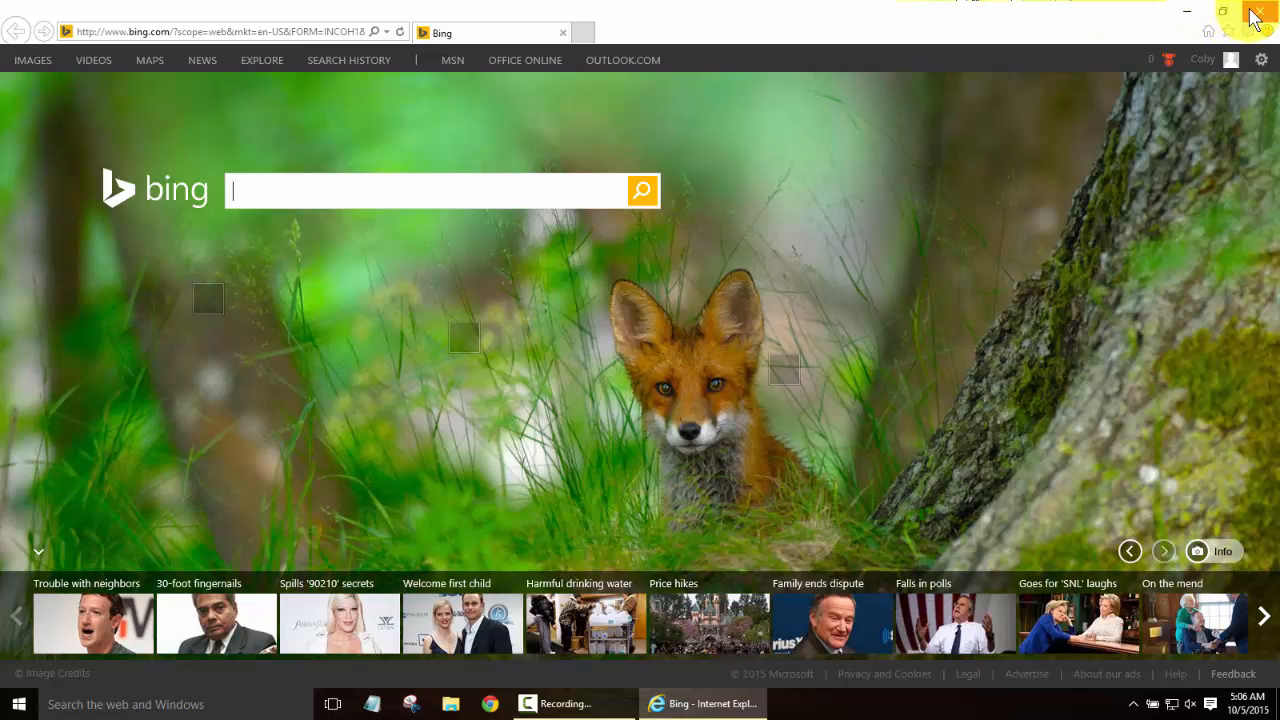
click(1256, 16)
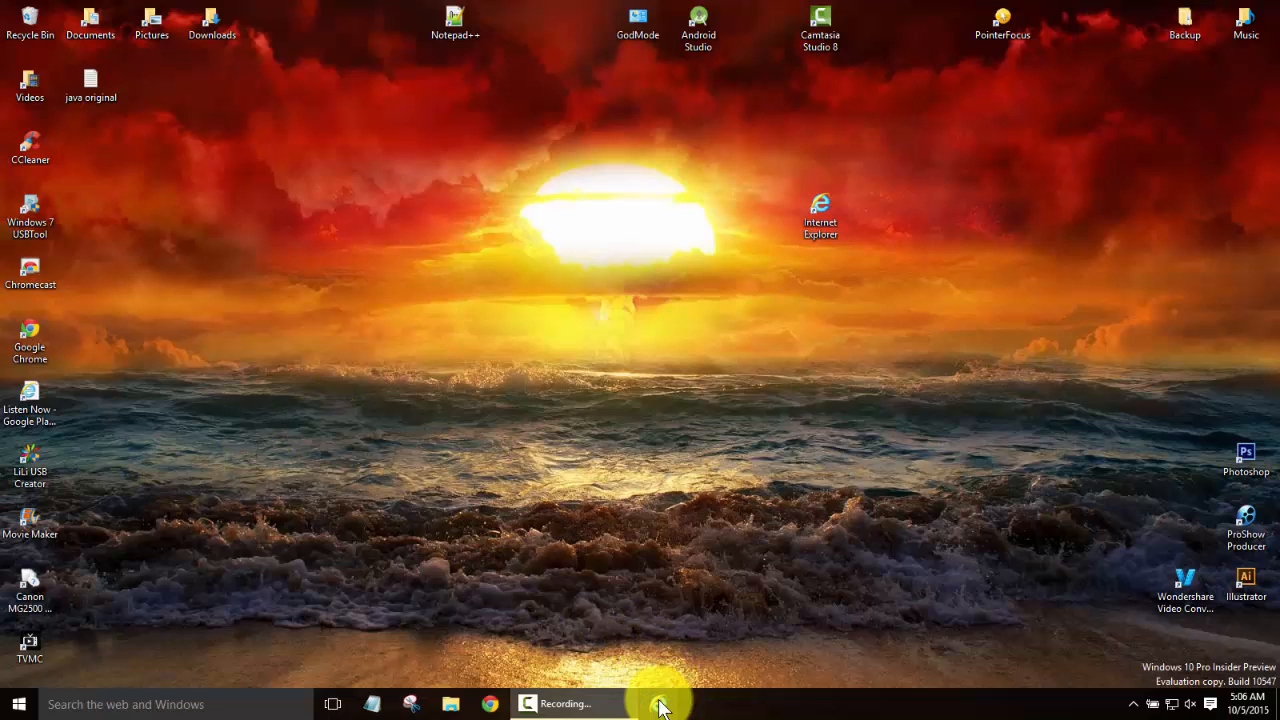
mouse_move(658, 704)
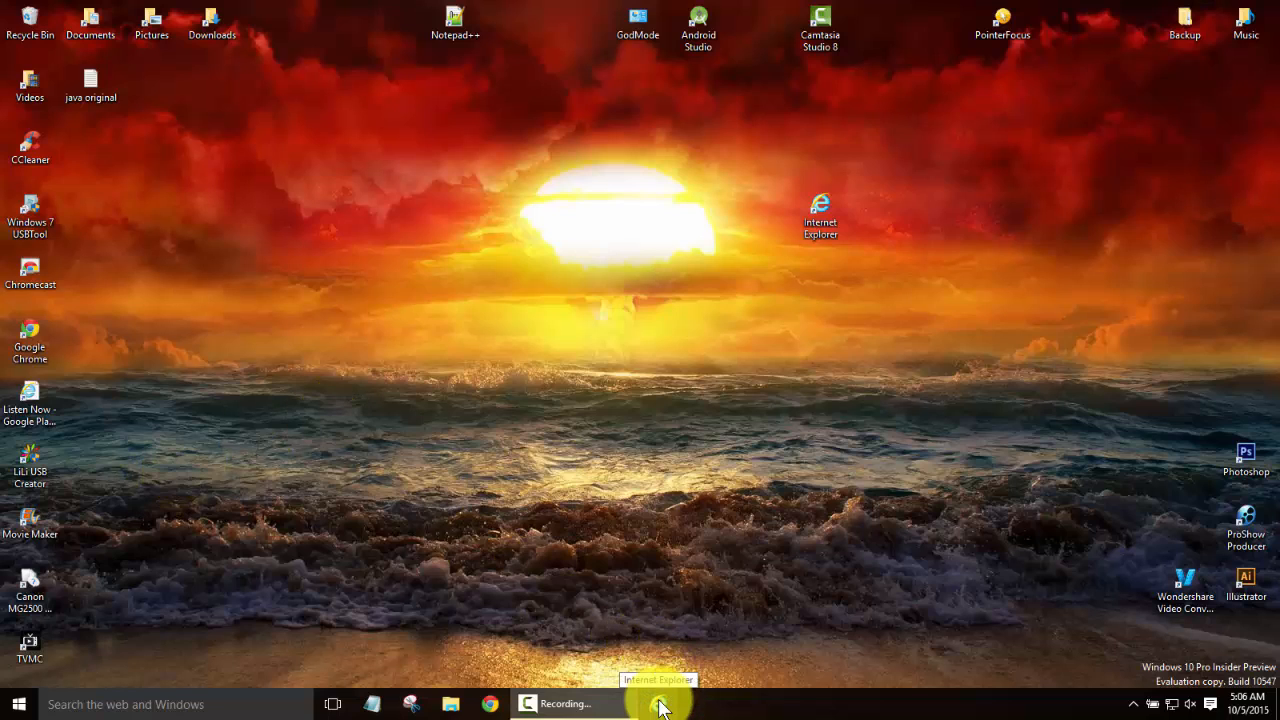
mouse_move(390, 518)
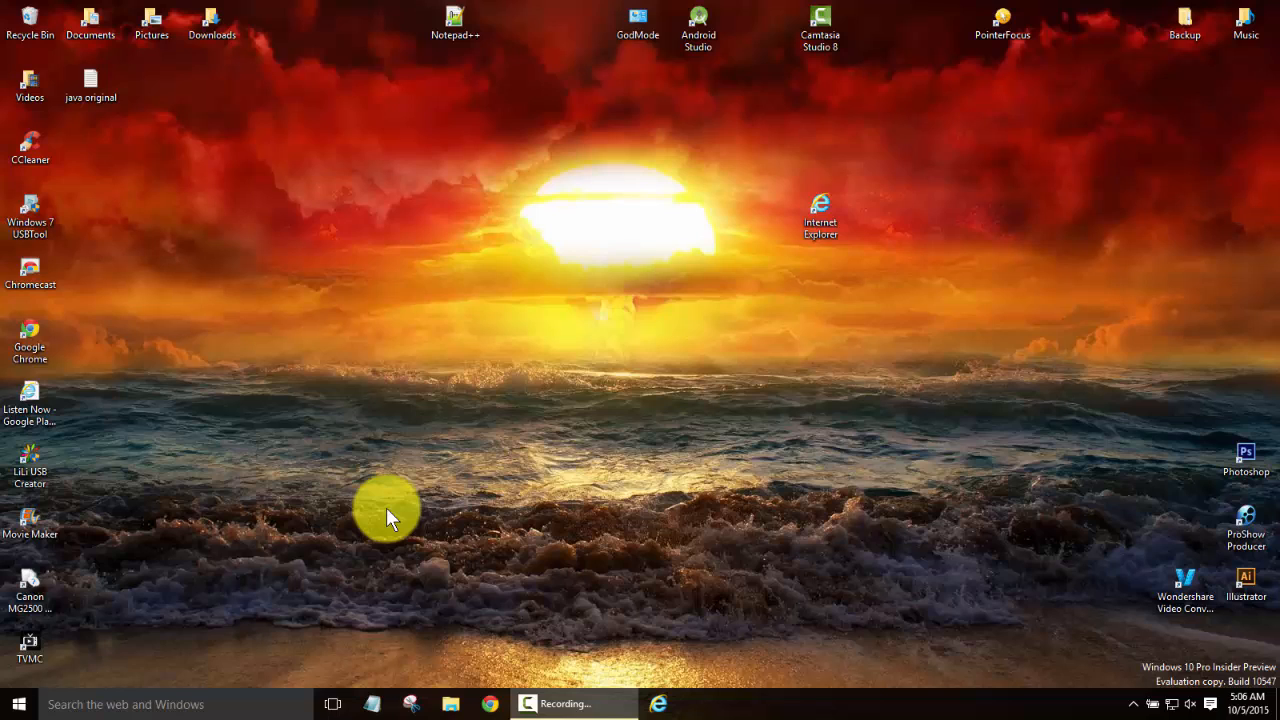